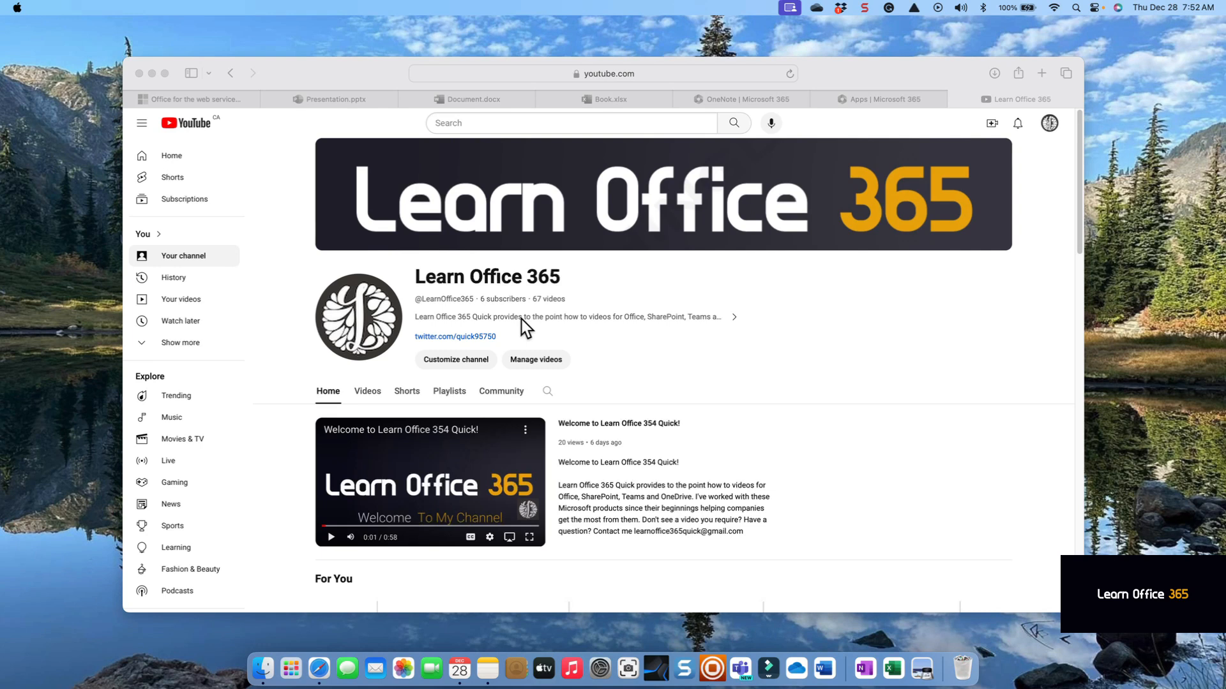
mouse_move(677, 218)
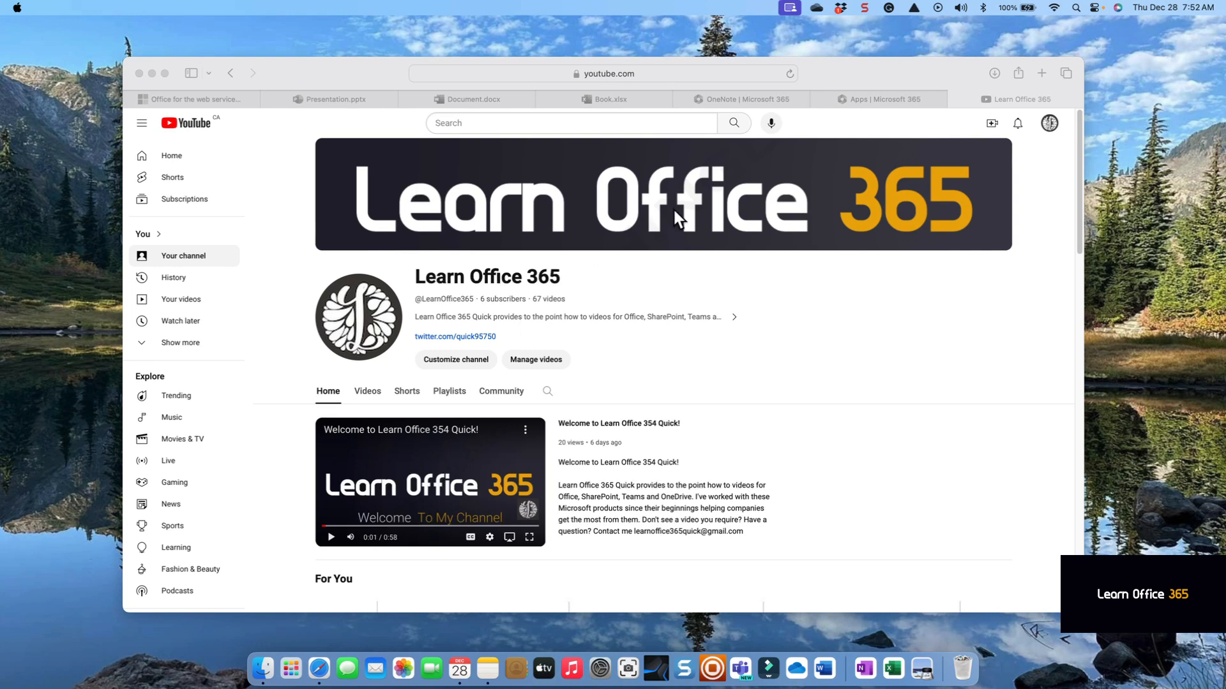
Switch to the Apps | Microsoft 365 tab showing the Teams, Word, Excel, PowerPoint, Outlook tiles.
left_click(879, 99)
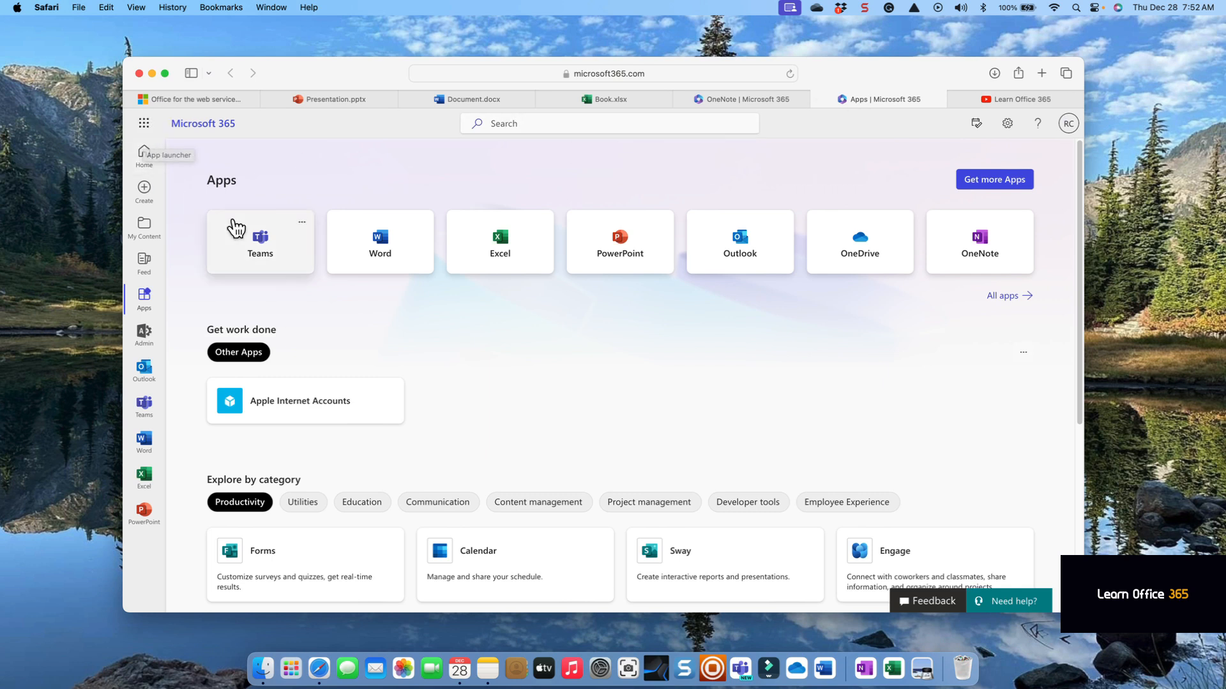
mouse_move(619, 253)
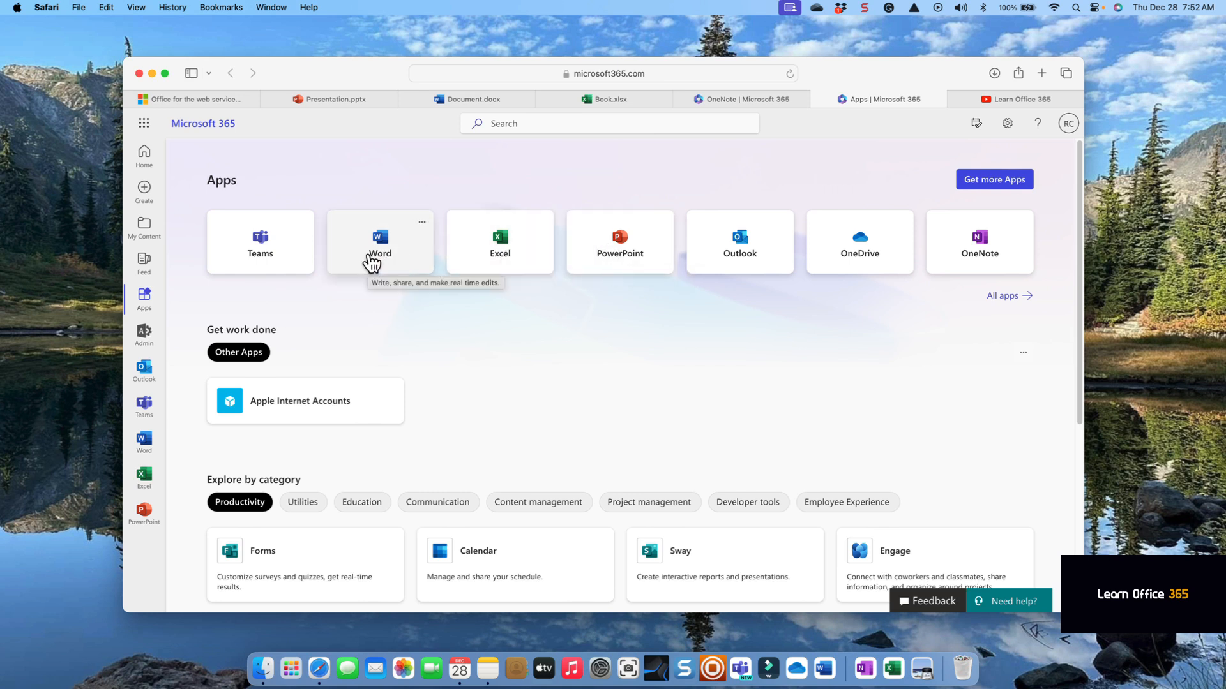
mouse_move(509, 268)
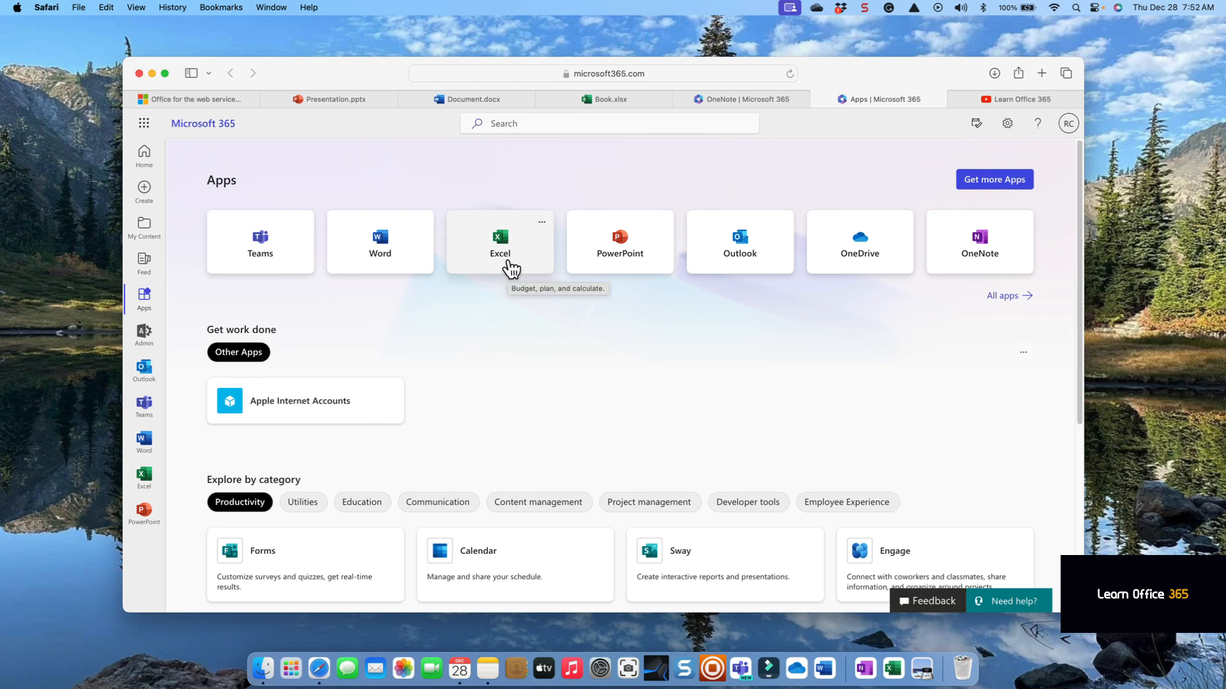
mouse_move(937, 257)
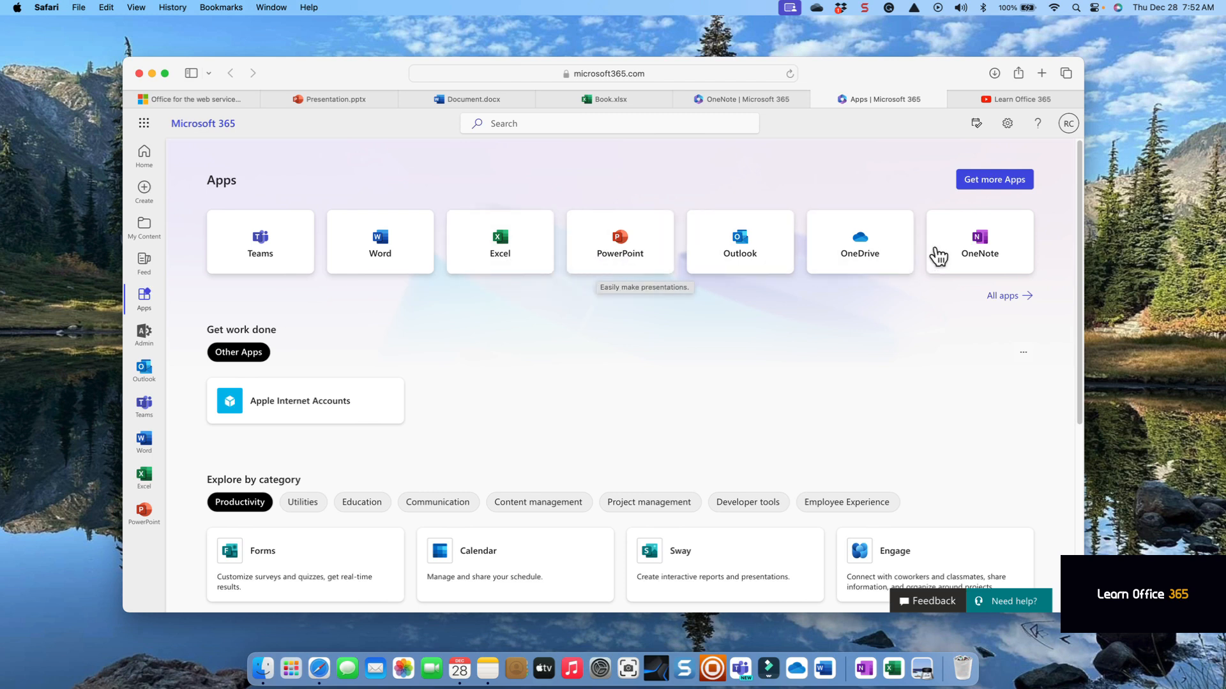
mouse_move(788, 227)
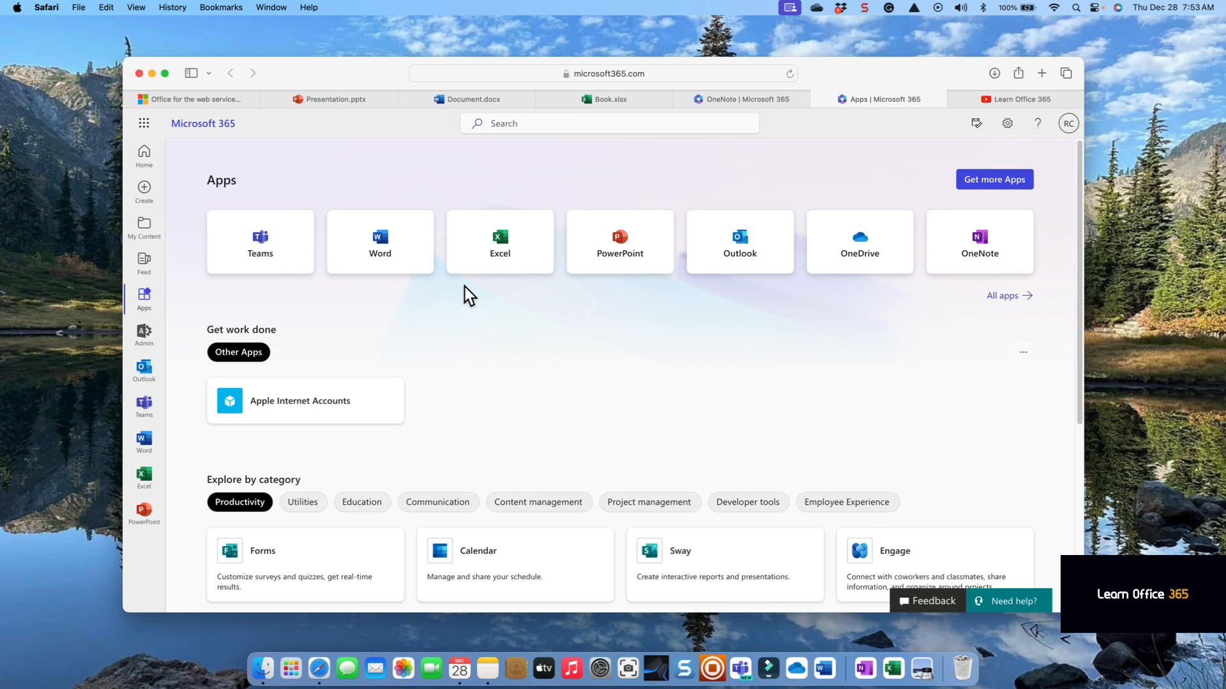
mouse_move(401, 266)
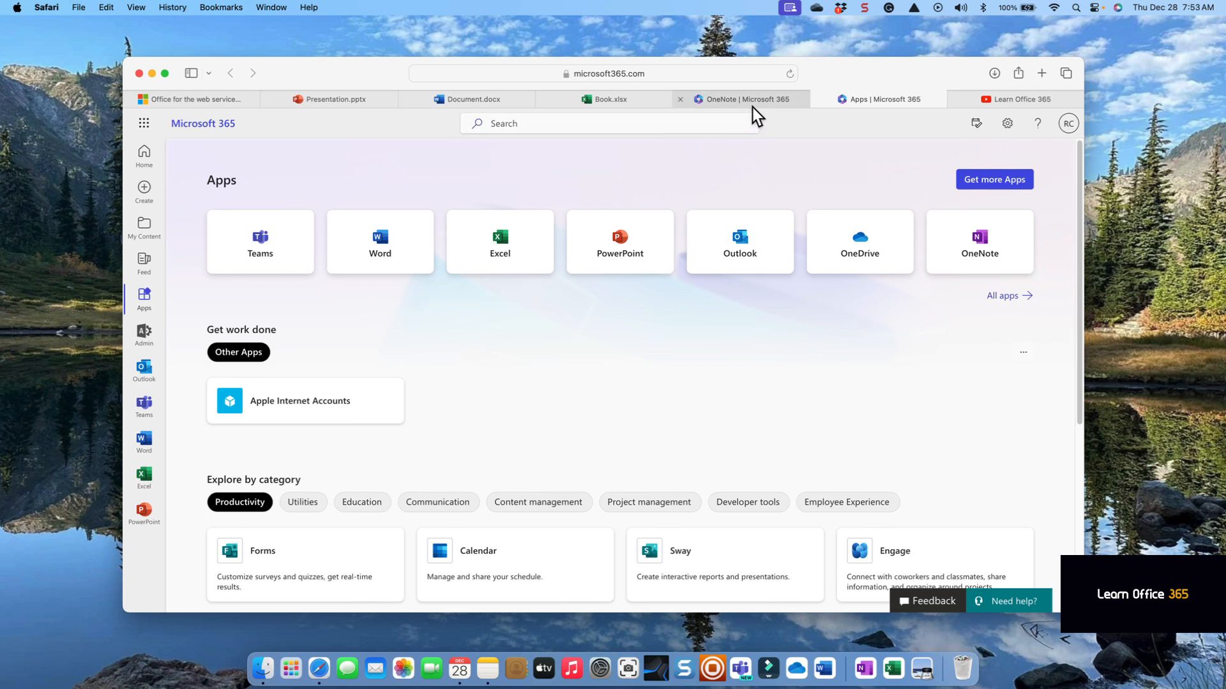
View the blank Presentation.pptx title slide, then the empty Document.docx in Word.
left_click(334, 100)
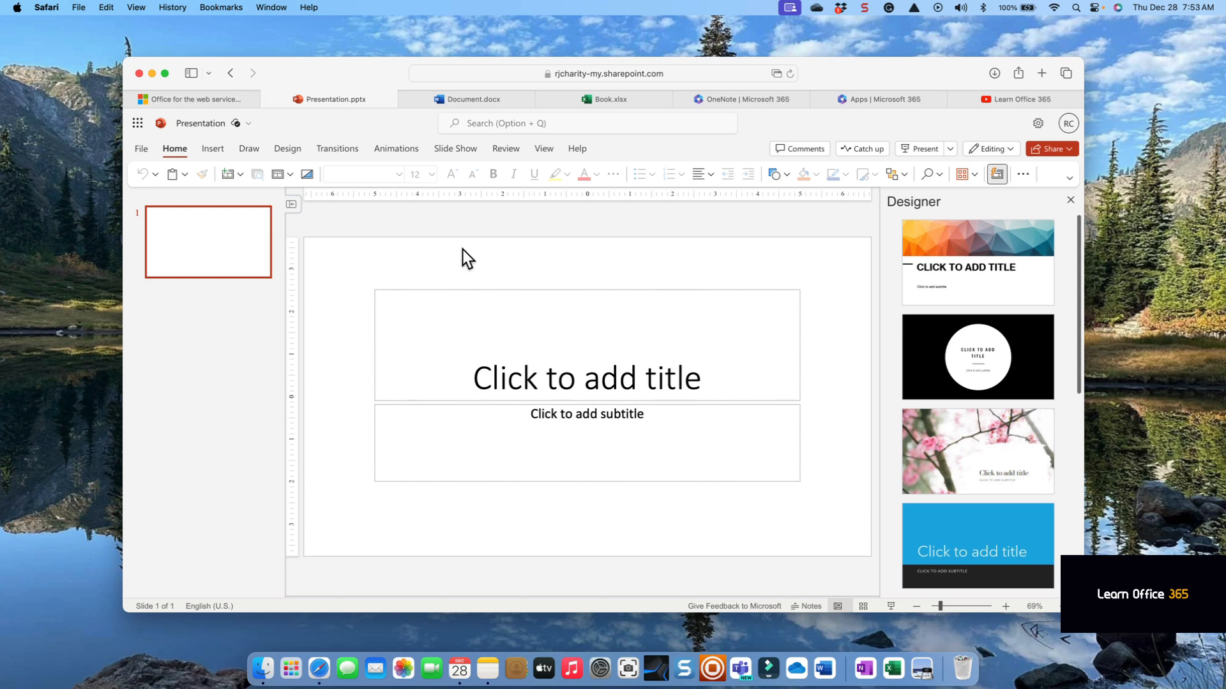
mouse_move(548, 150)
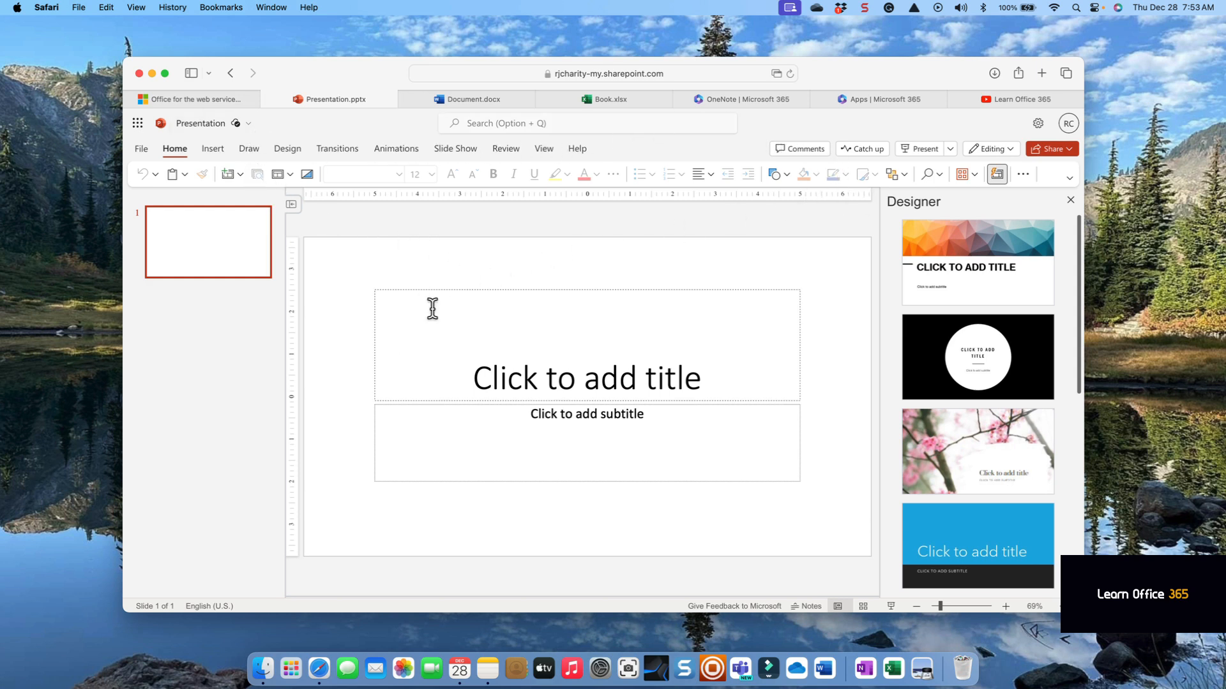
mouse_move(571, 344)
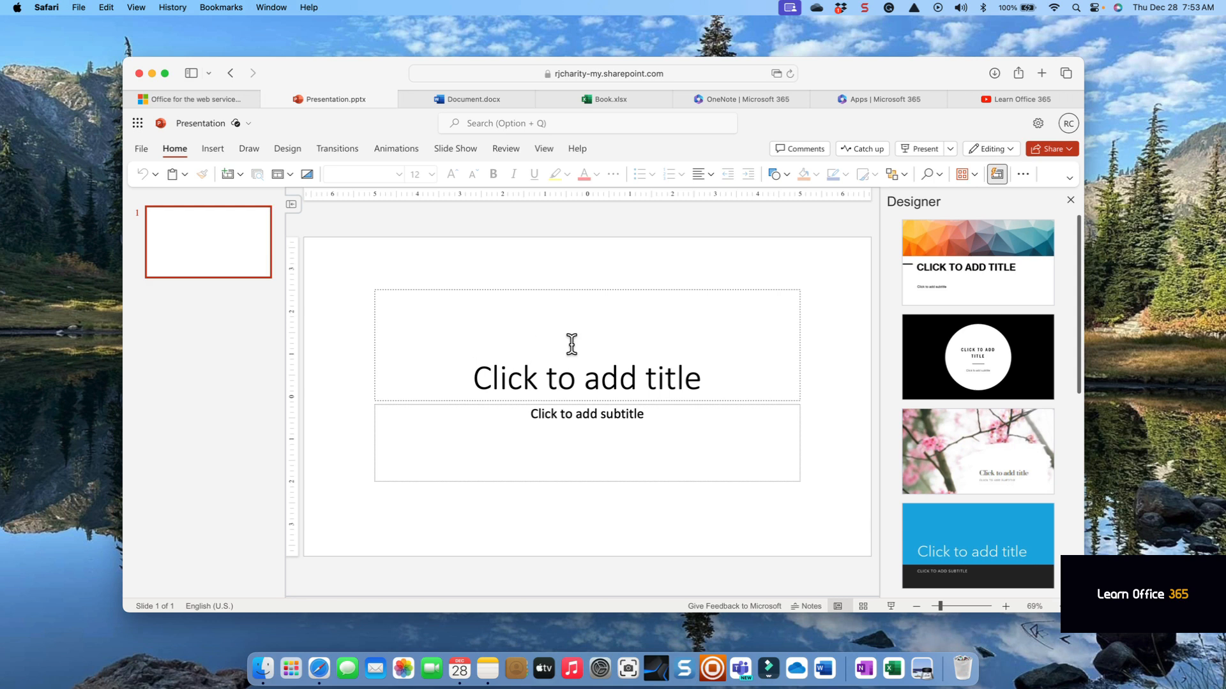
mouse_move(568, 342)
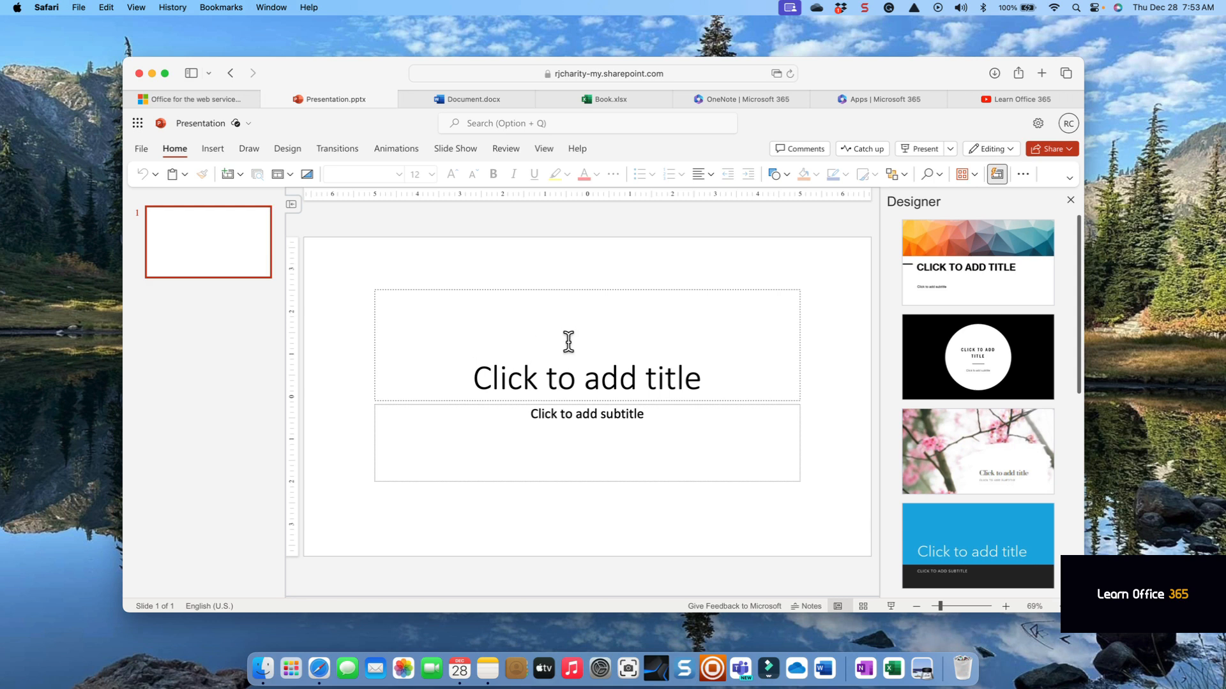
mouse_move(469, 99)
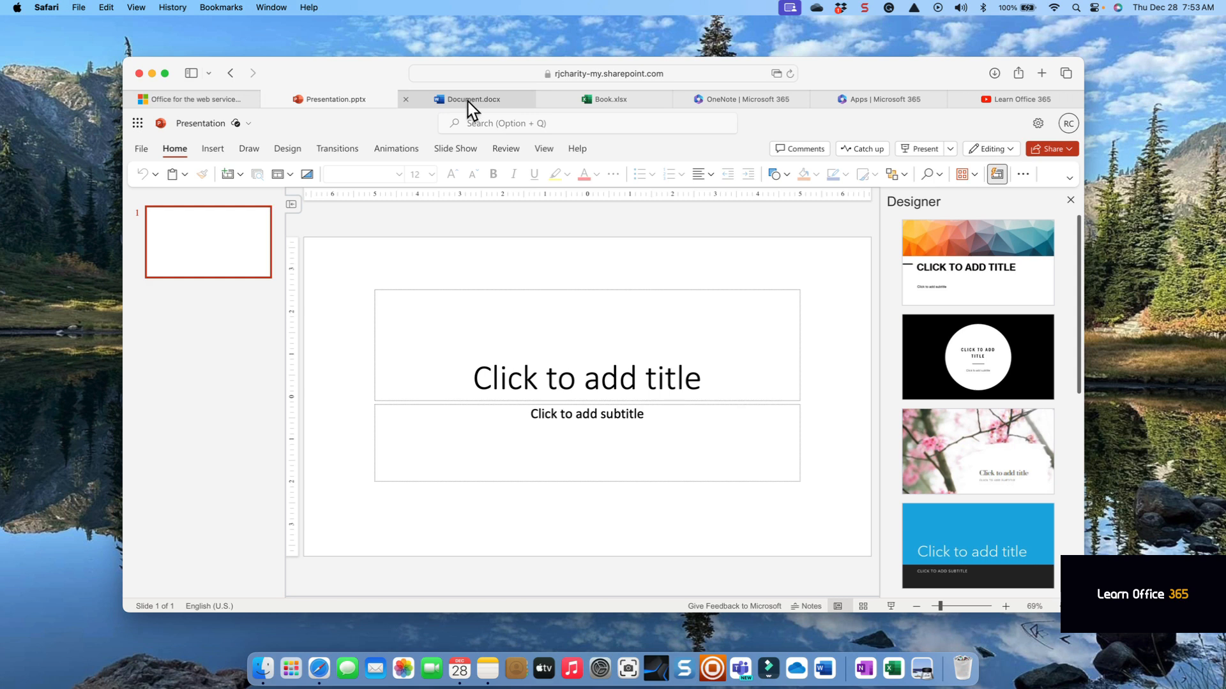
left_click(470, 100)
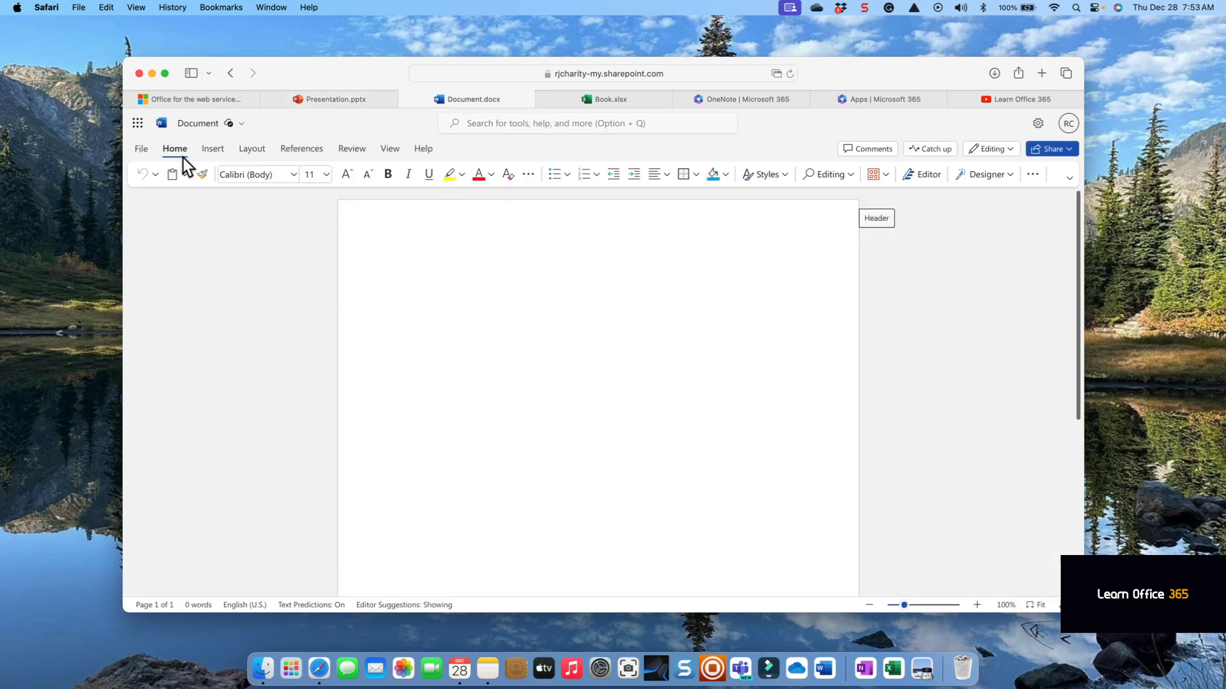
mouse_move(856, 180)
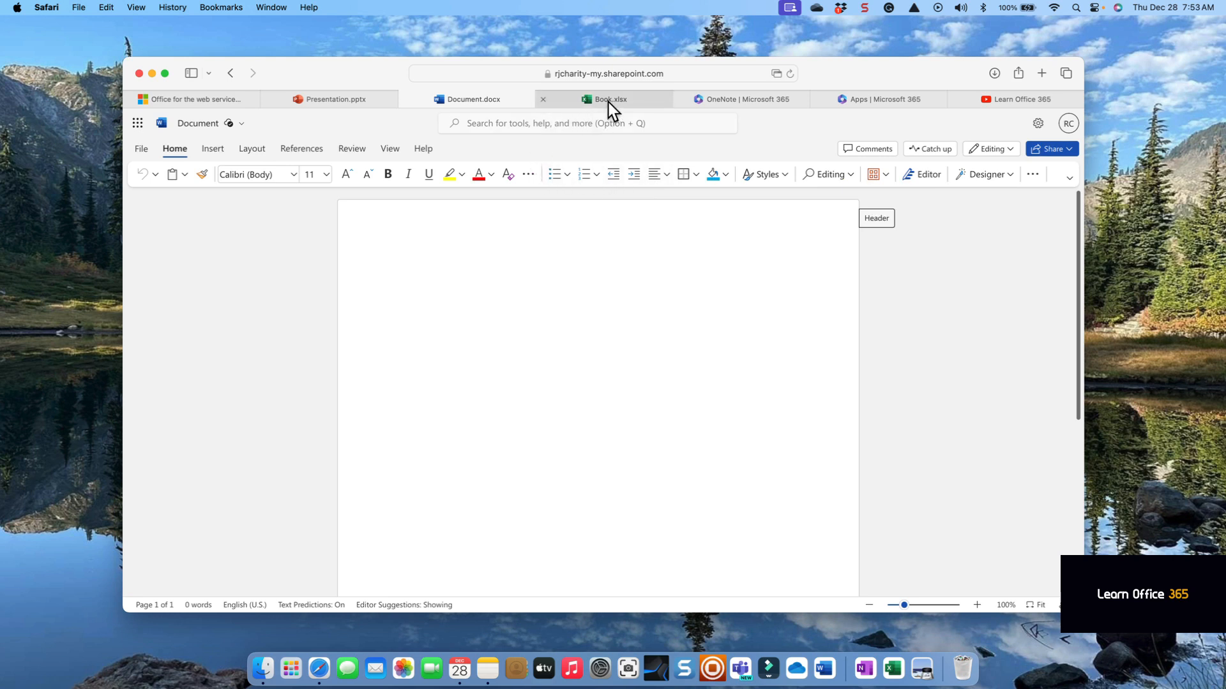
View the empty Book.xlsx workbook, then OneNote's recent notebooks including Mountain Bikes.
left_click(609, 100)
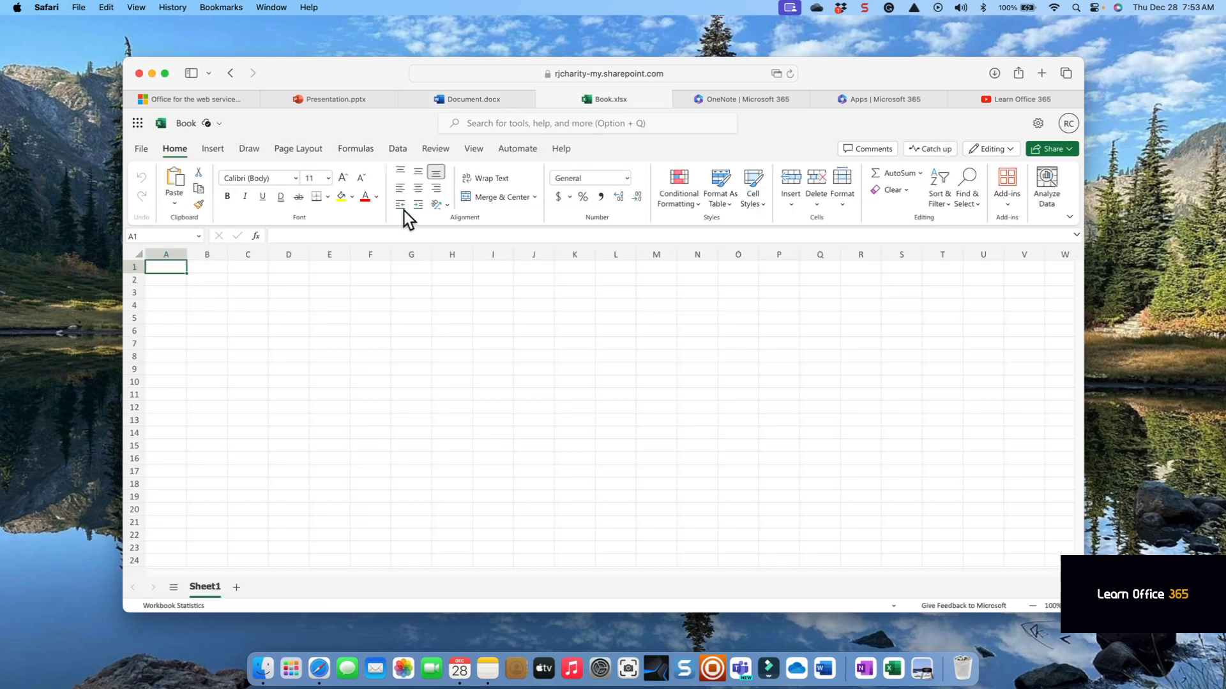
mouse_move(687, 188)
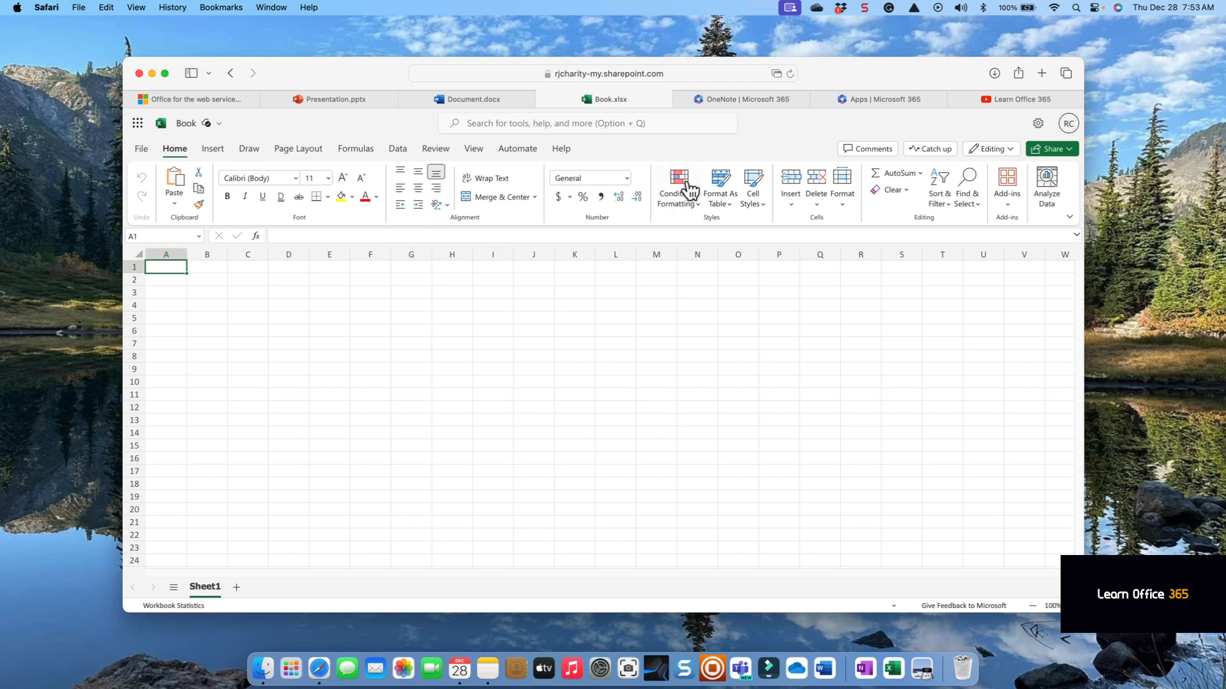
left_click(743, 99)
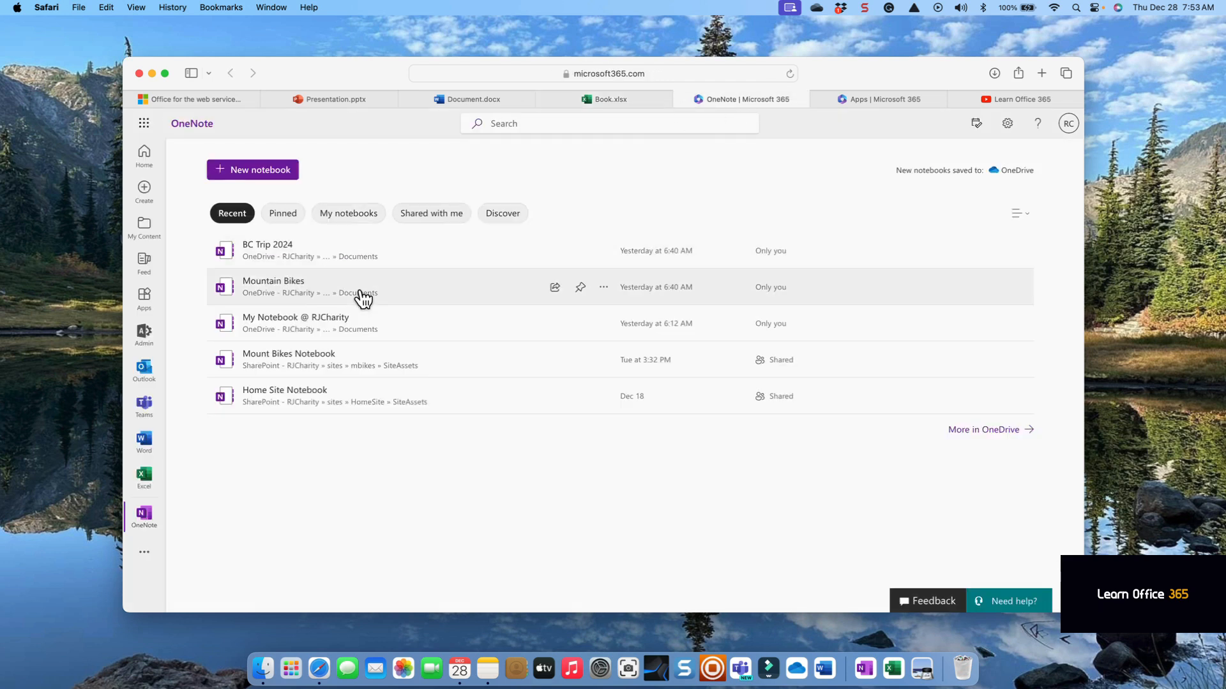
mouse_move(419, 164)
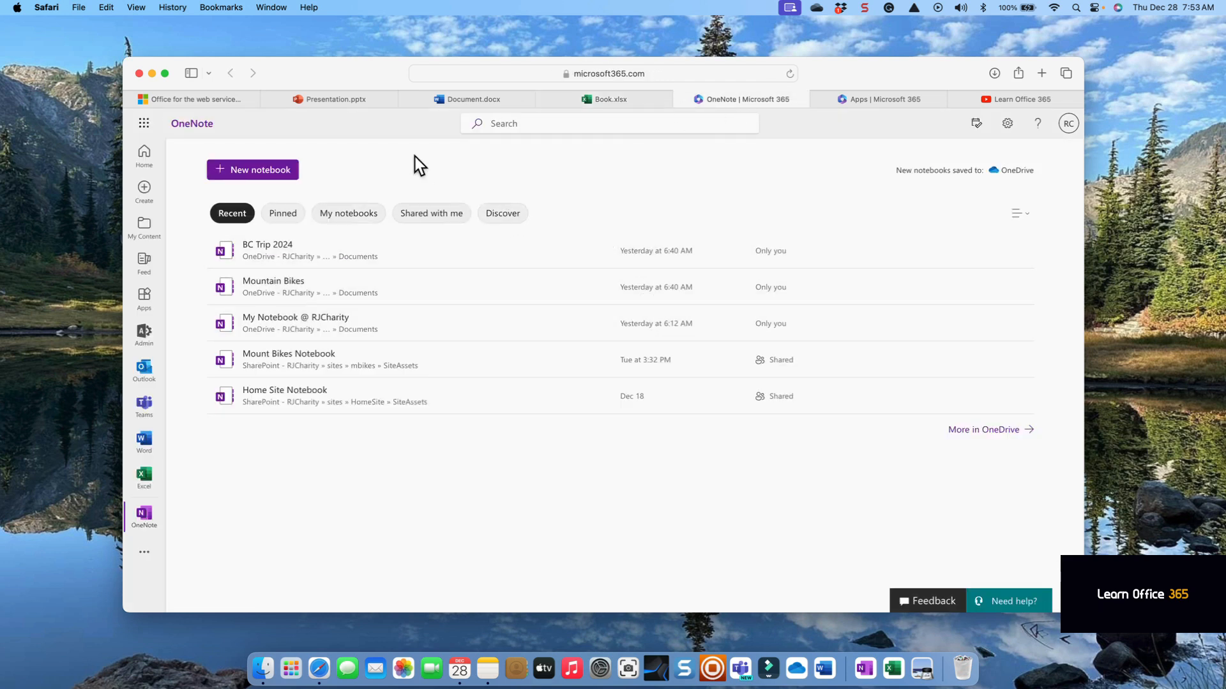
On the Office for the web service description, jump to Feature availability and start the Word table.
left_click(191, 100)
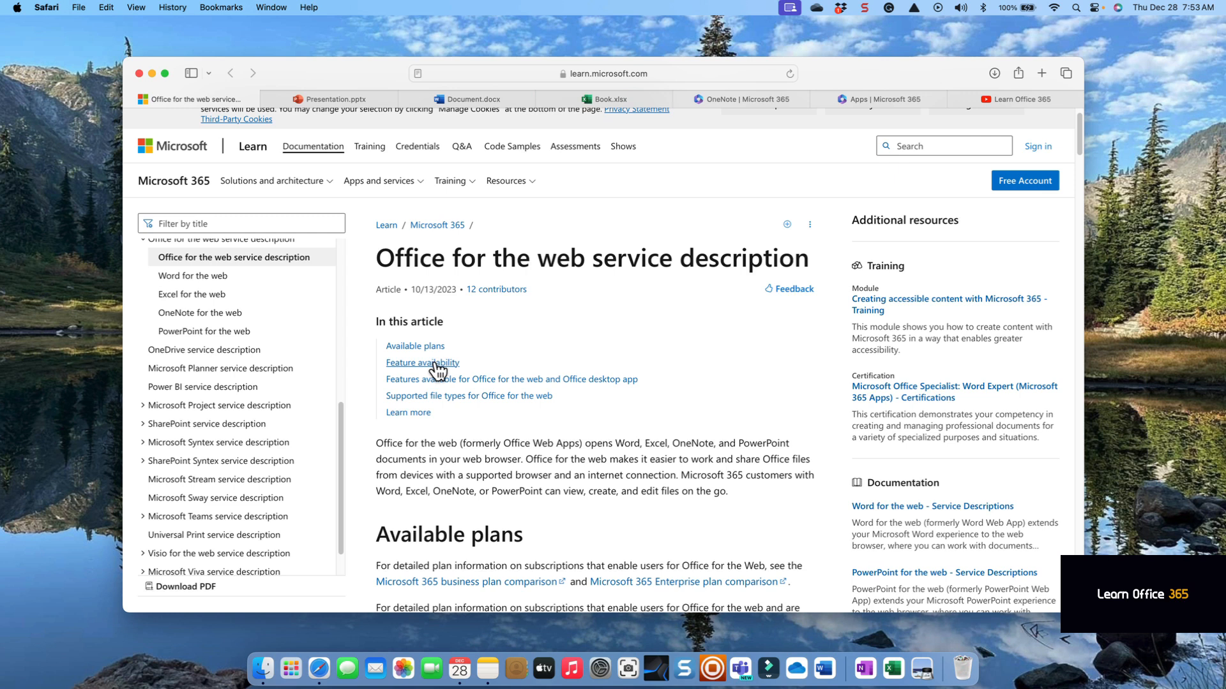
left_click(422, 362)
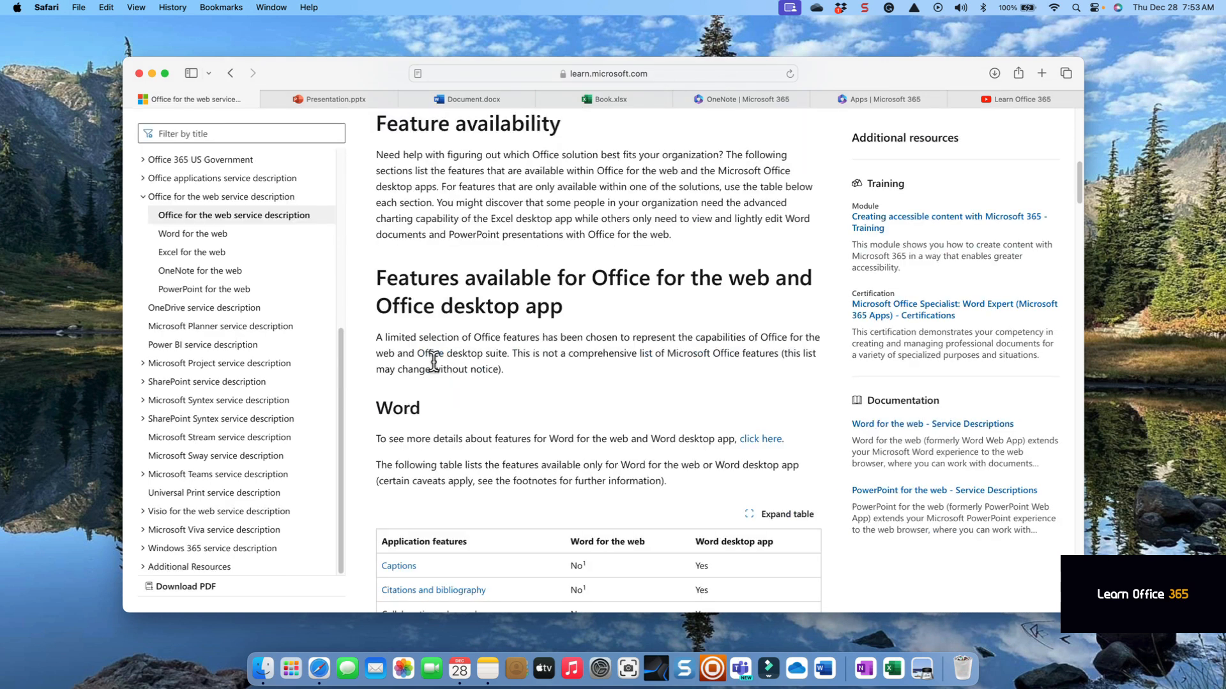
scroll("down", 3)
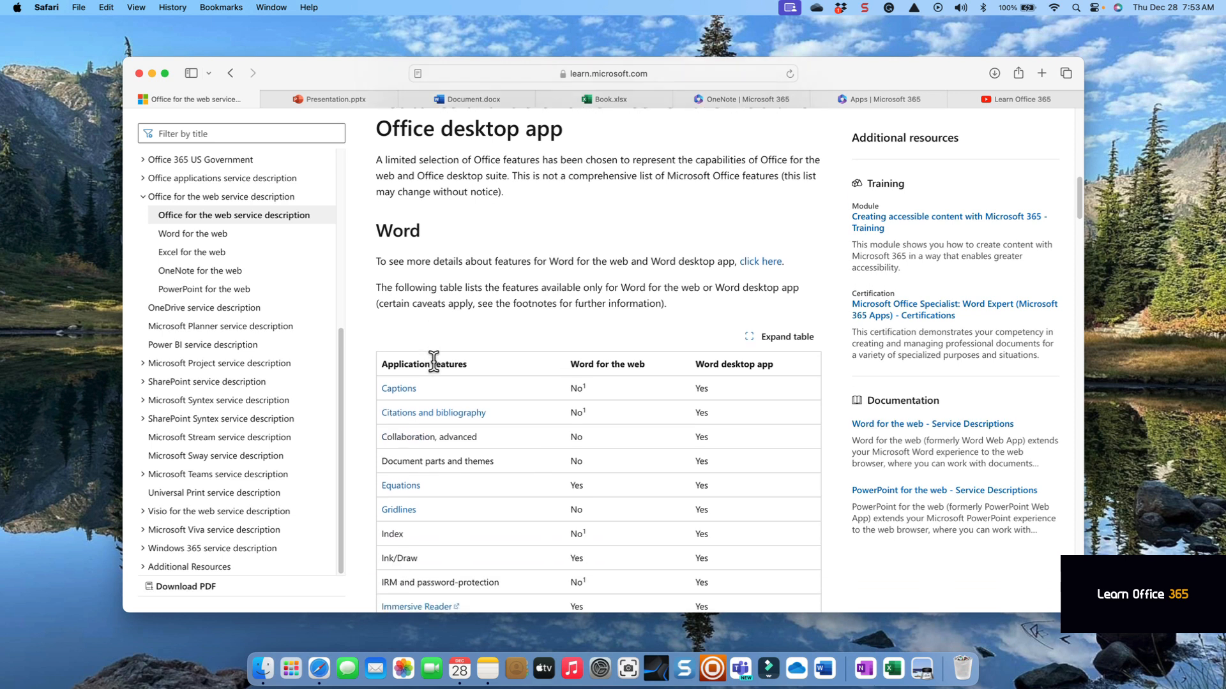
scroll("down", 3)
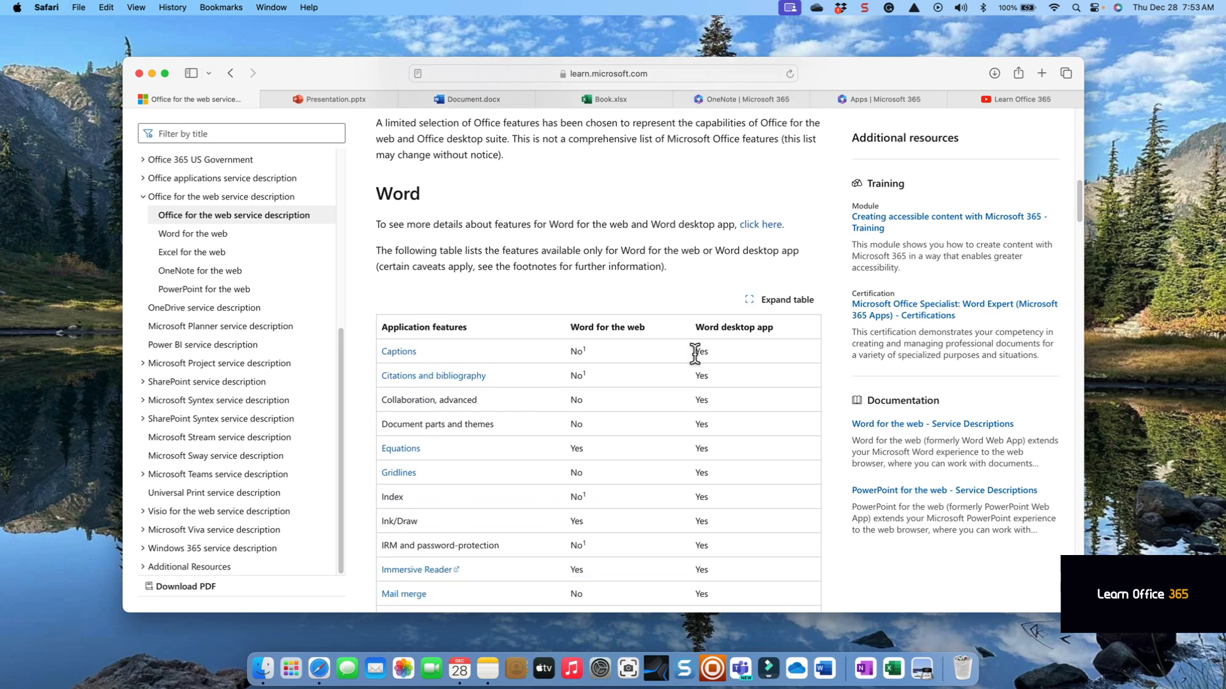
mouse_move(468, 375)
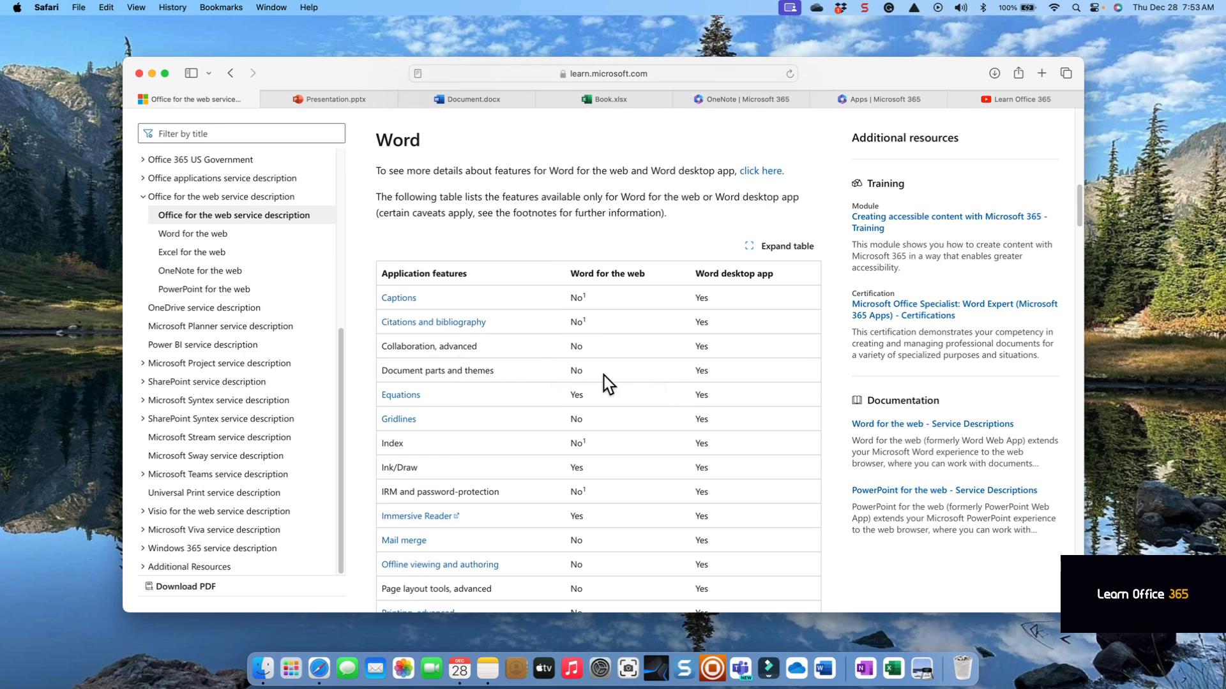
mouse_move(510, 442)
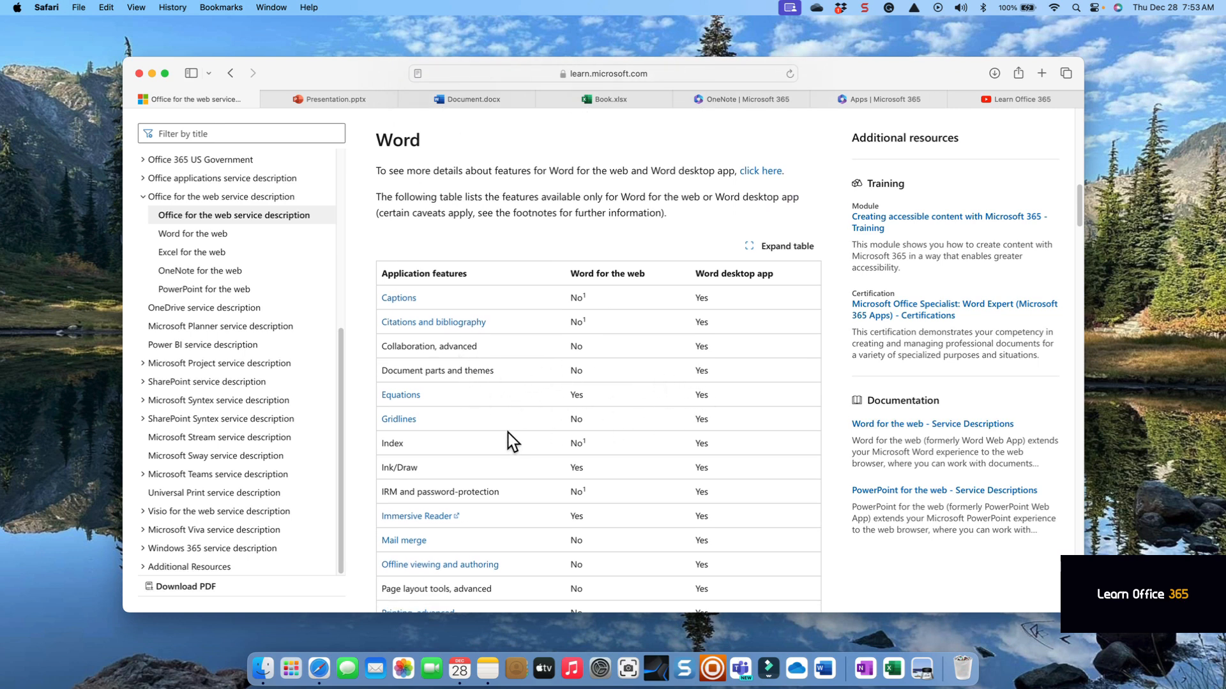
Scroll through the rest of the Word feature comparison down to the Excel section heading.
scroll("down", 3)
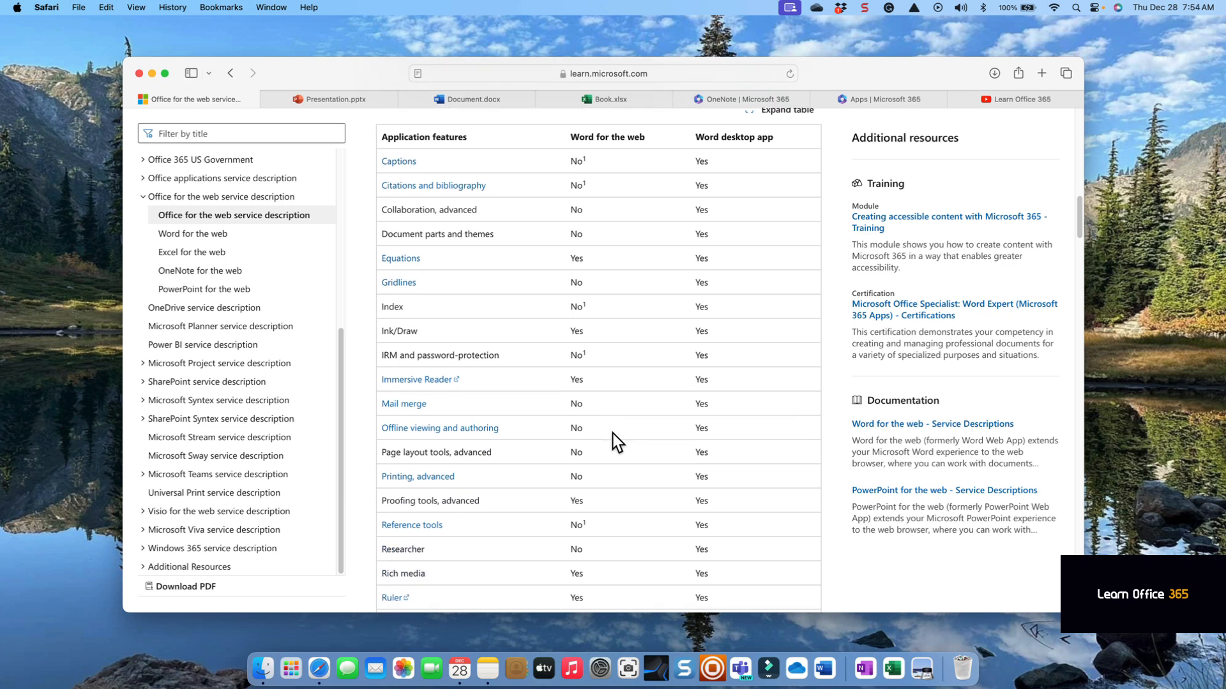
scroll("down", 3)
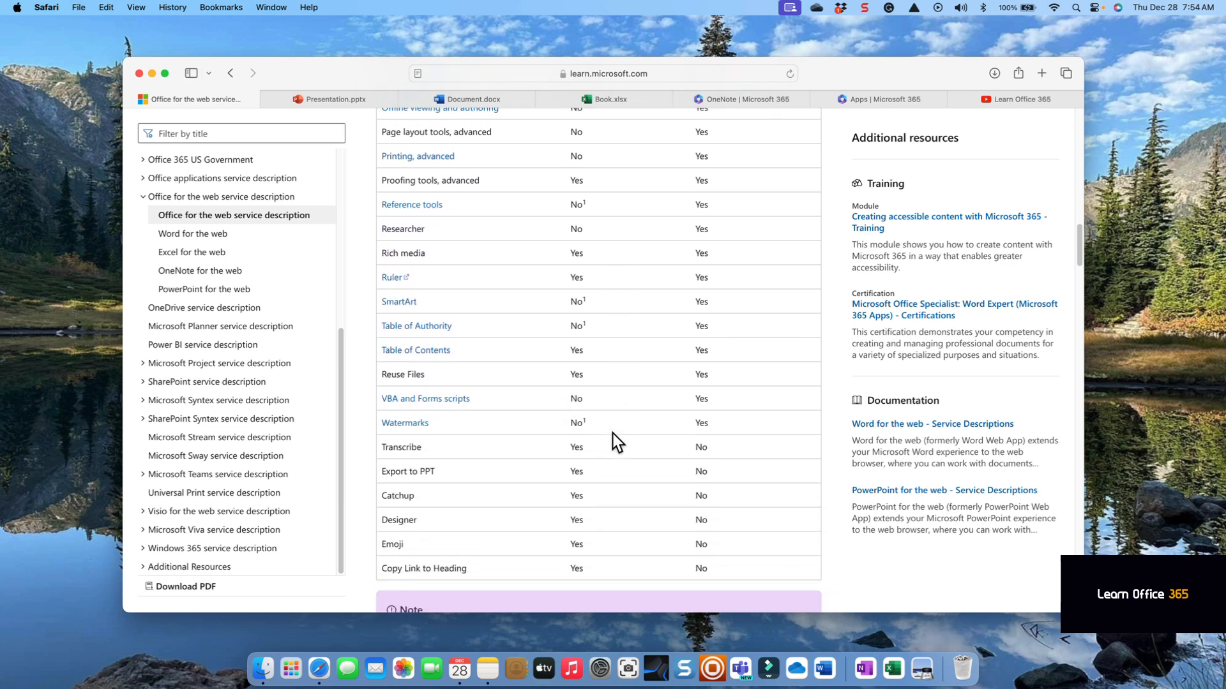
scroll("down", 3)
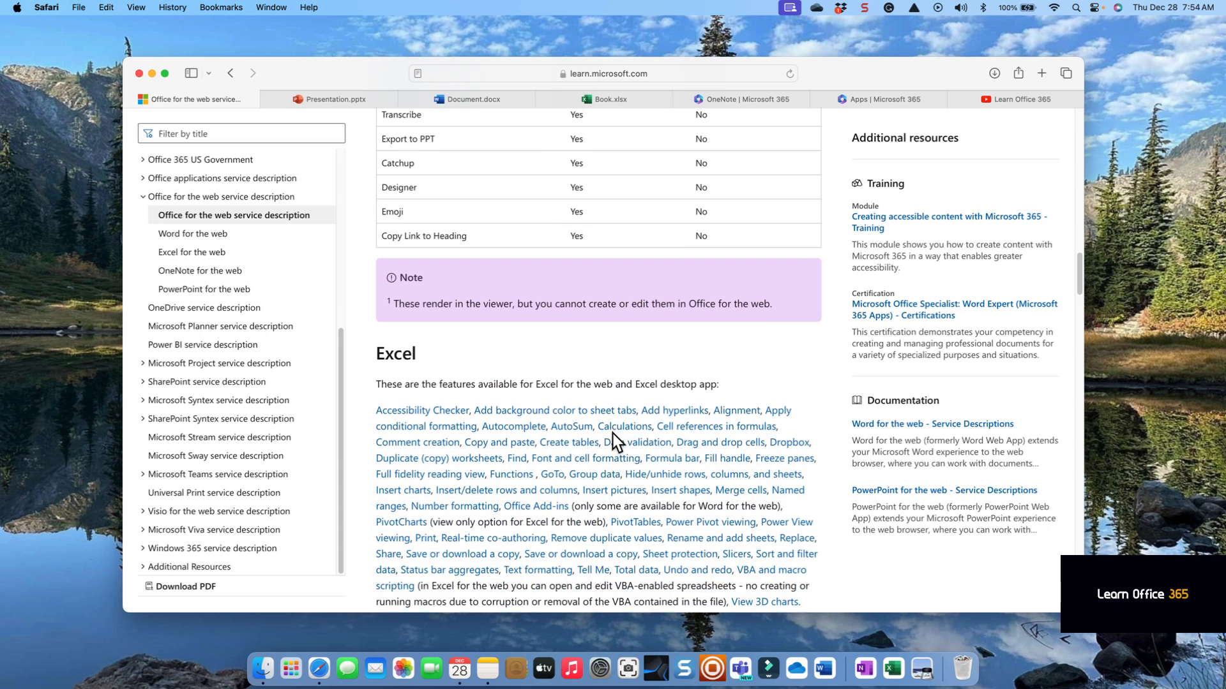
Scroll through the Excel web-versus-desktop feature comparison table.
scroll("down", 3)
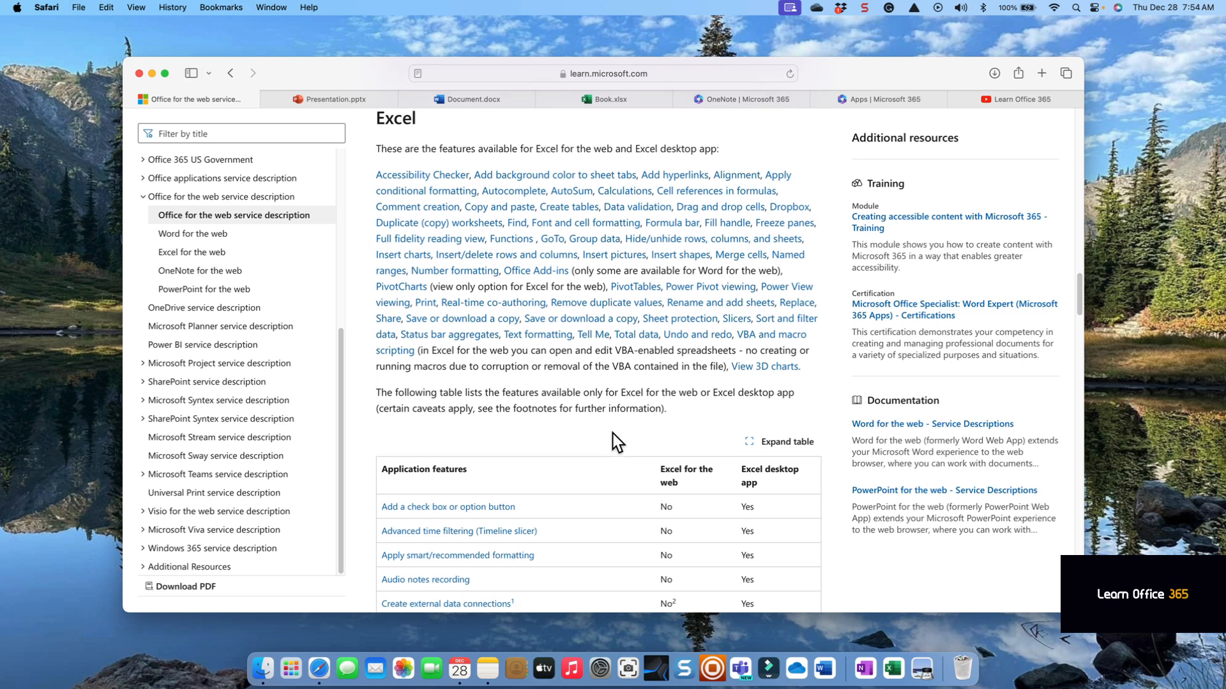
scroll("down", 3)
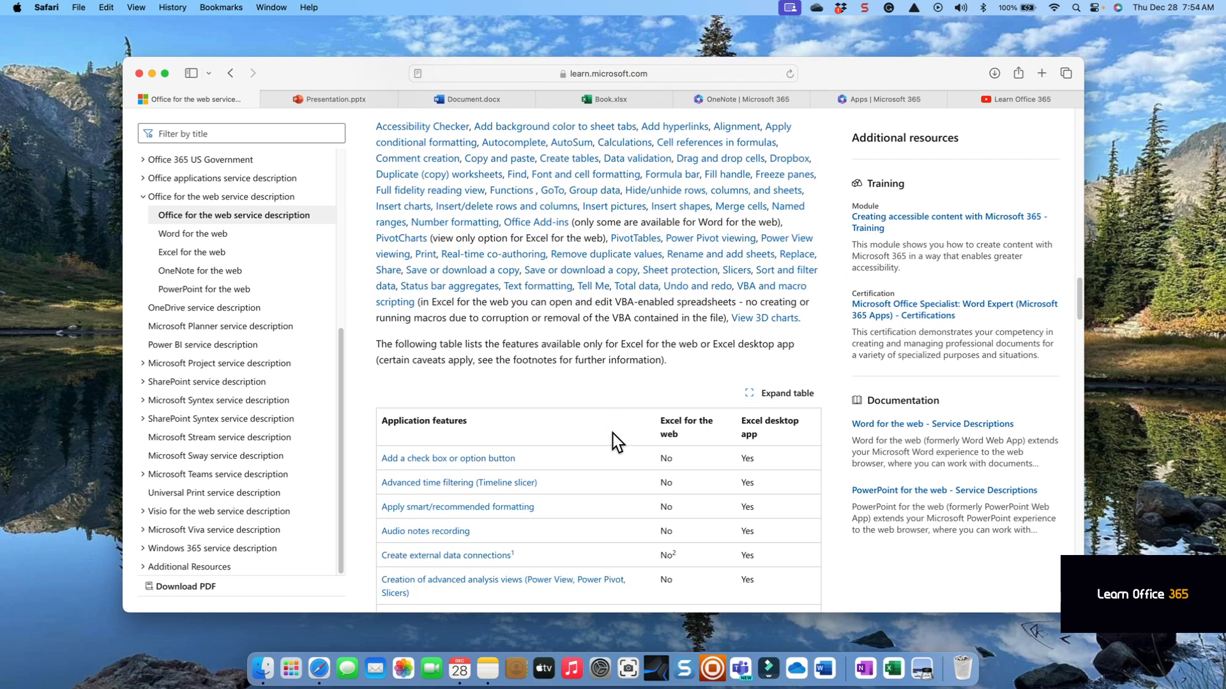
scroll("down", 3)
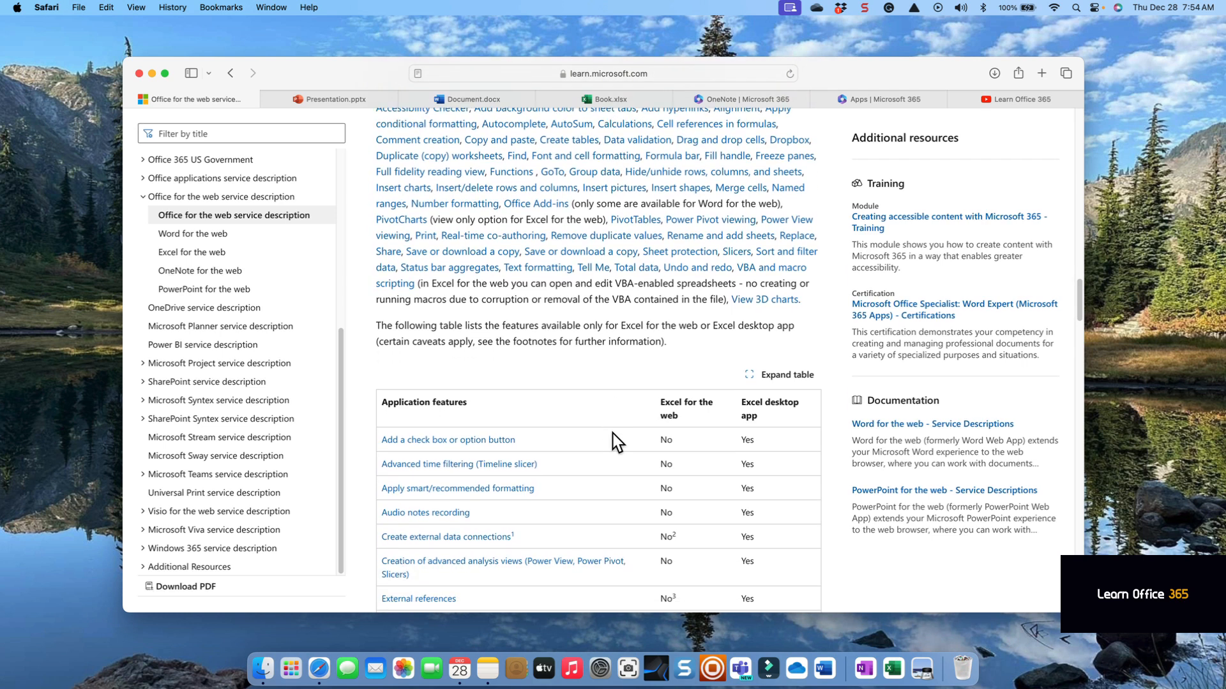
scroll("down", 3)
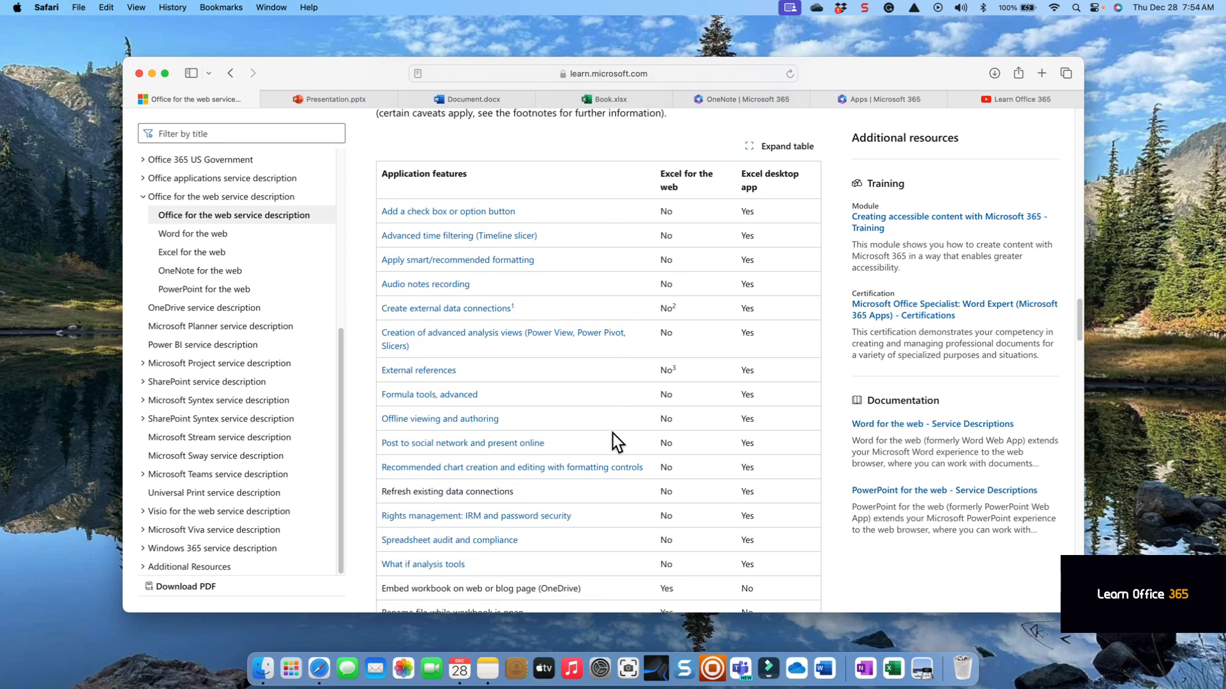
mouse_move(748, 399)
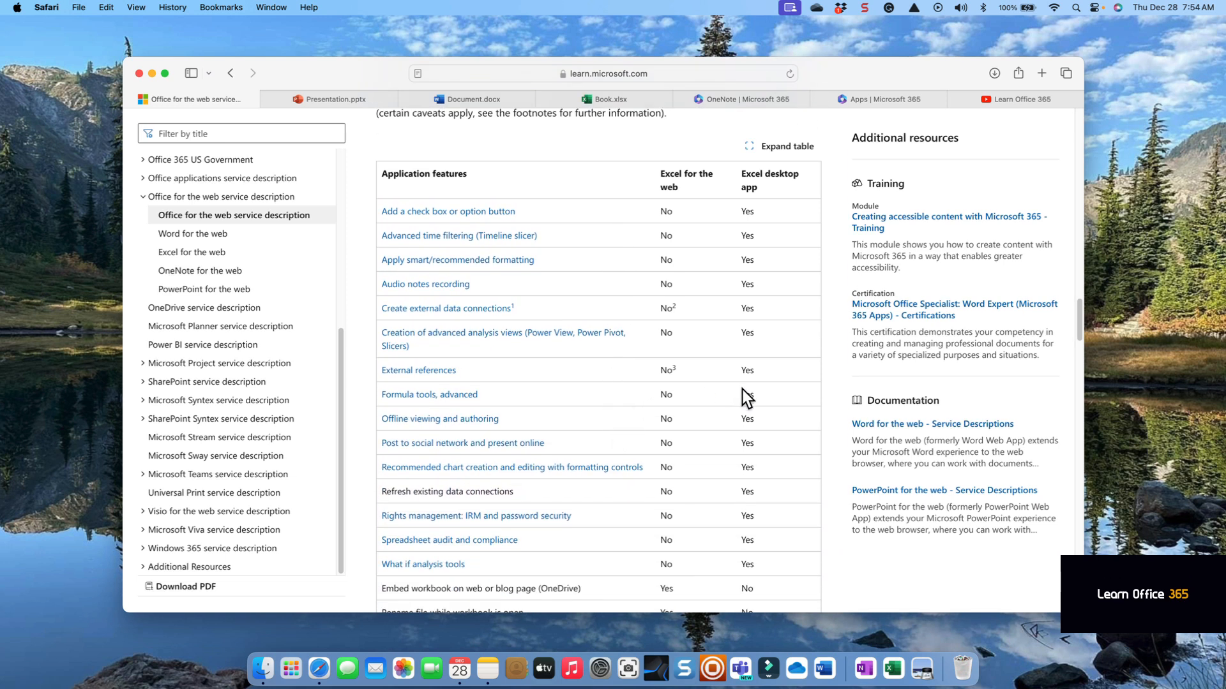
Scroll past the OneNote table to the PowerPoint feature comparison table.
scroll("down", 3)
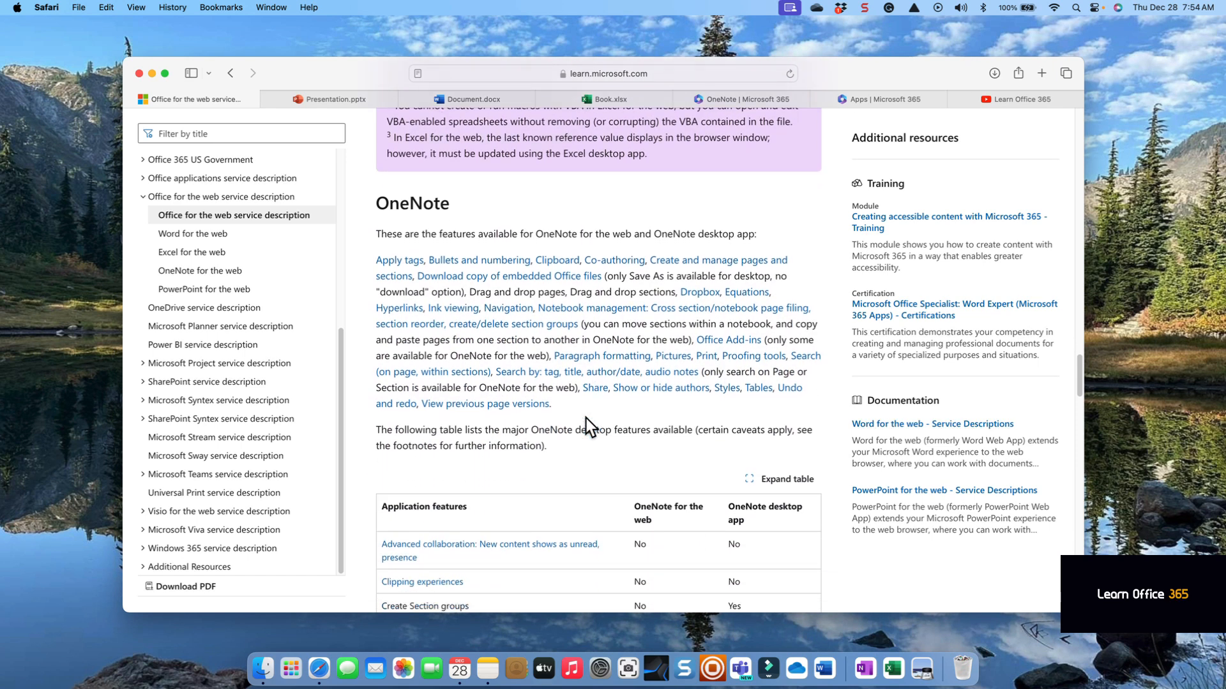
scroll("down", 3)
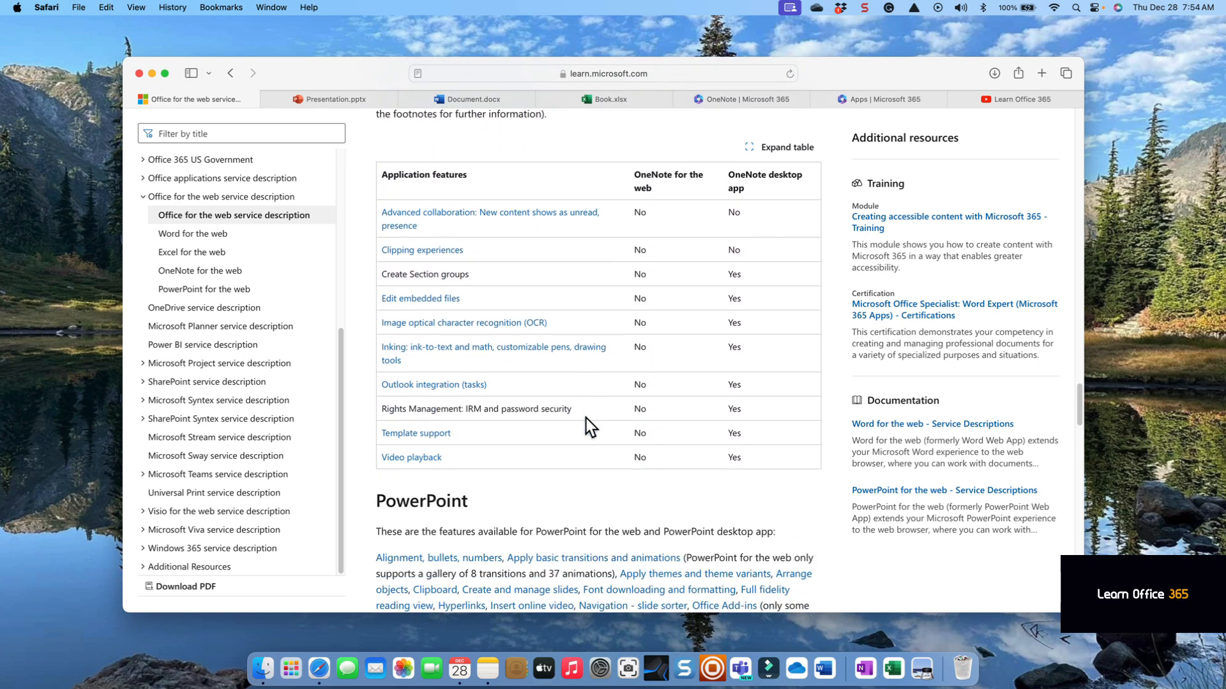
scroll("down", 3)
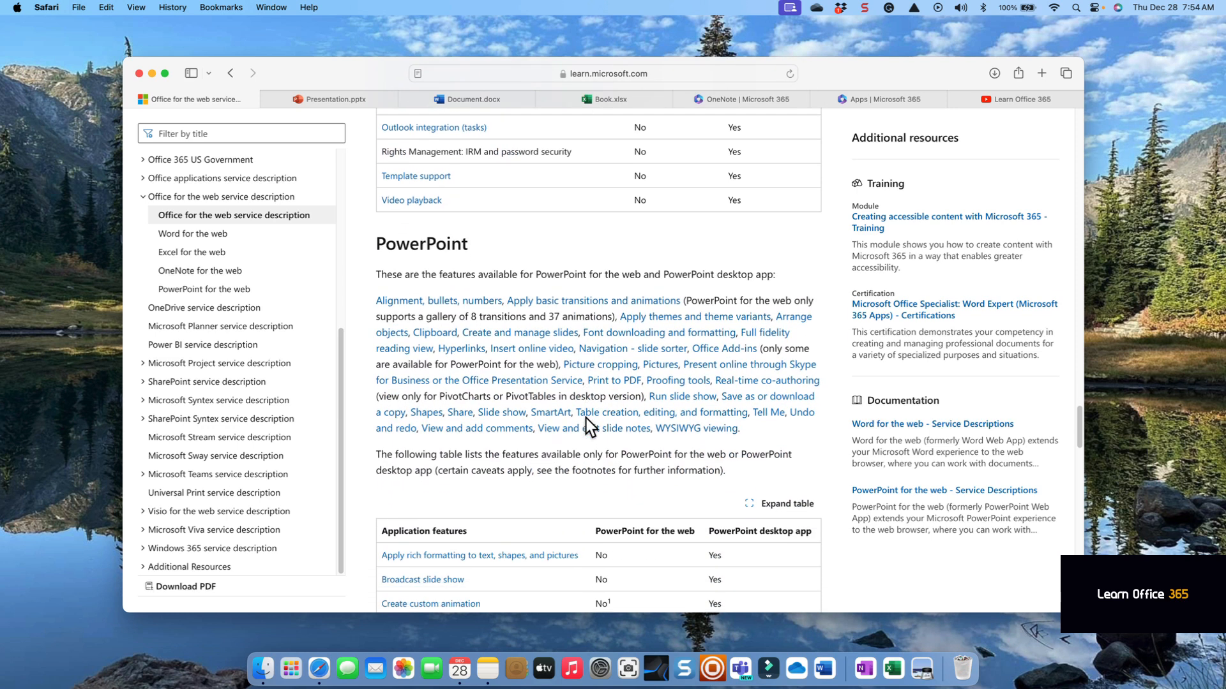
scroll("down", 3)
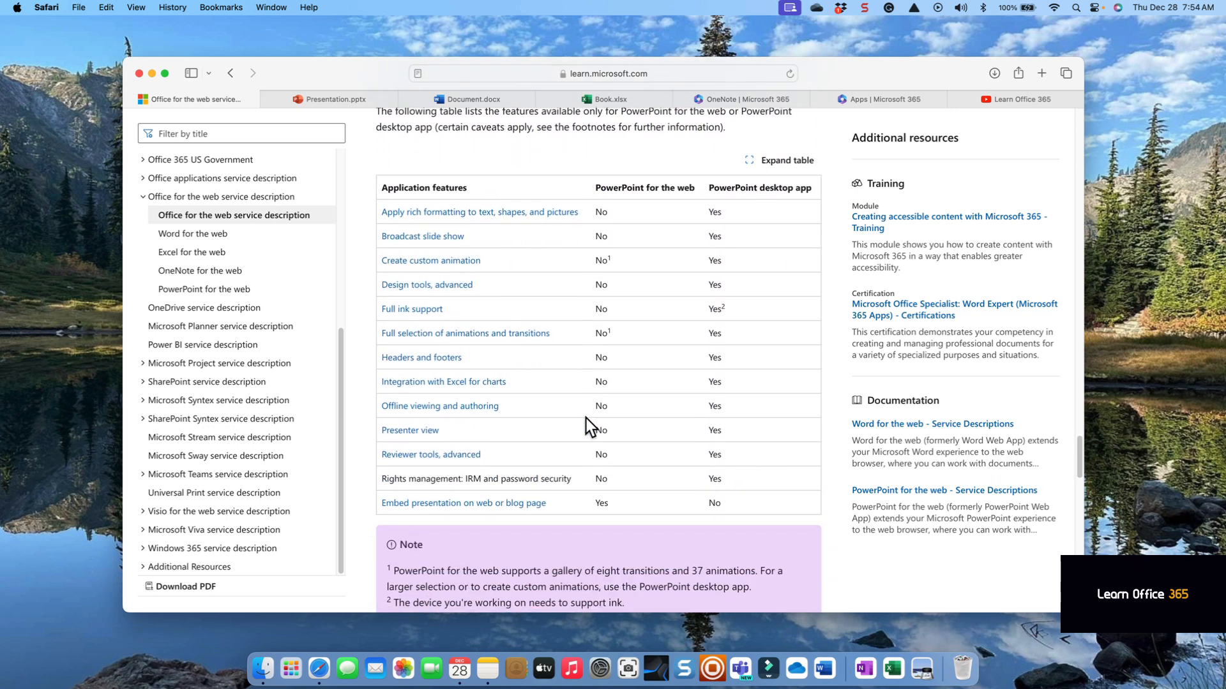
Scroll through supported file types, licensing notes and Learn more, then return to the Apps page.
scroll("down", 3)
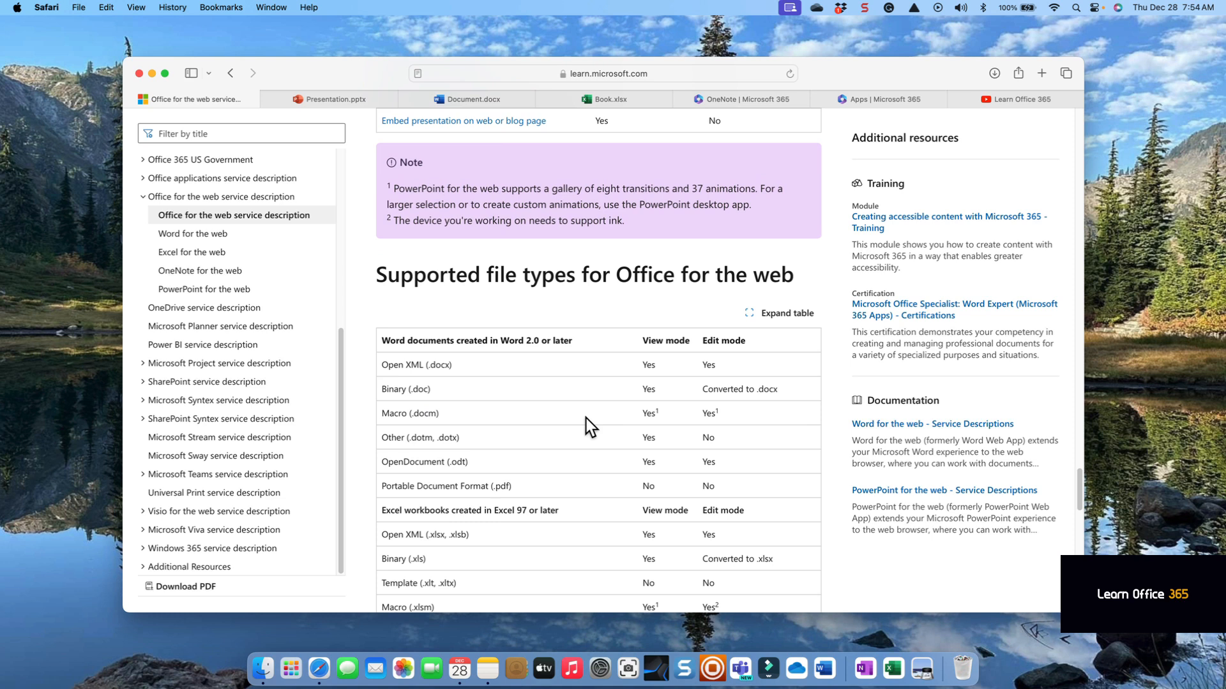
scroll("down", 3)
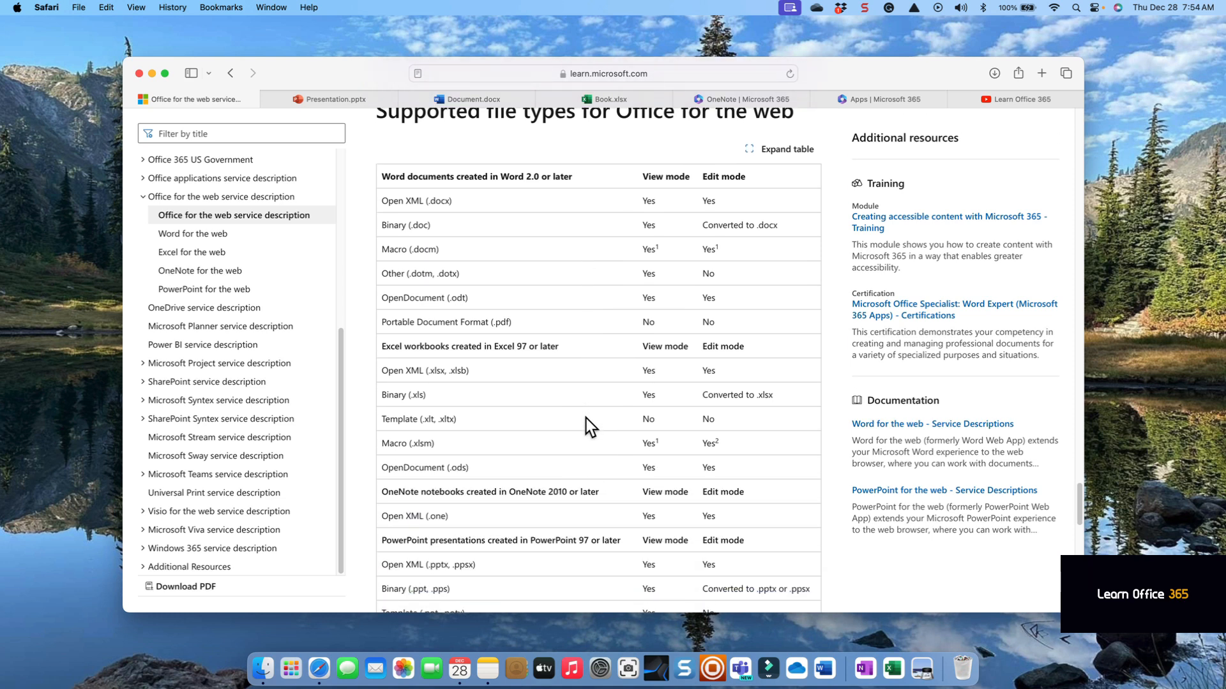
scroll("down", 3)
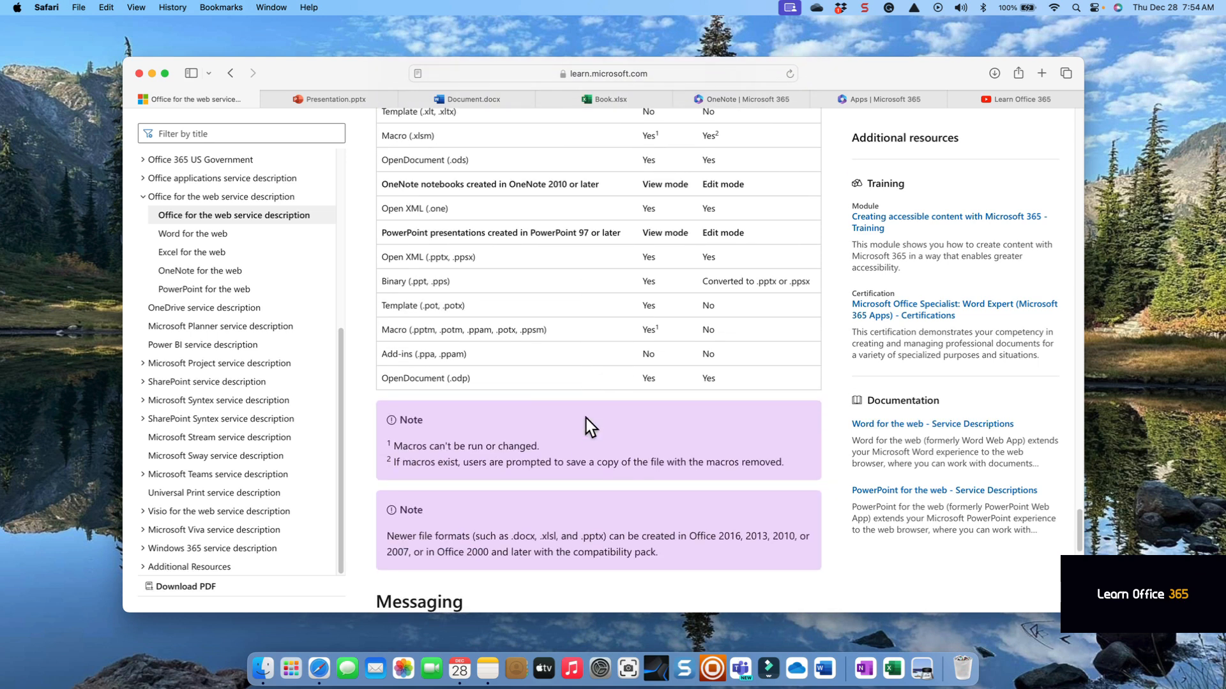
scroll("down", 3)
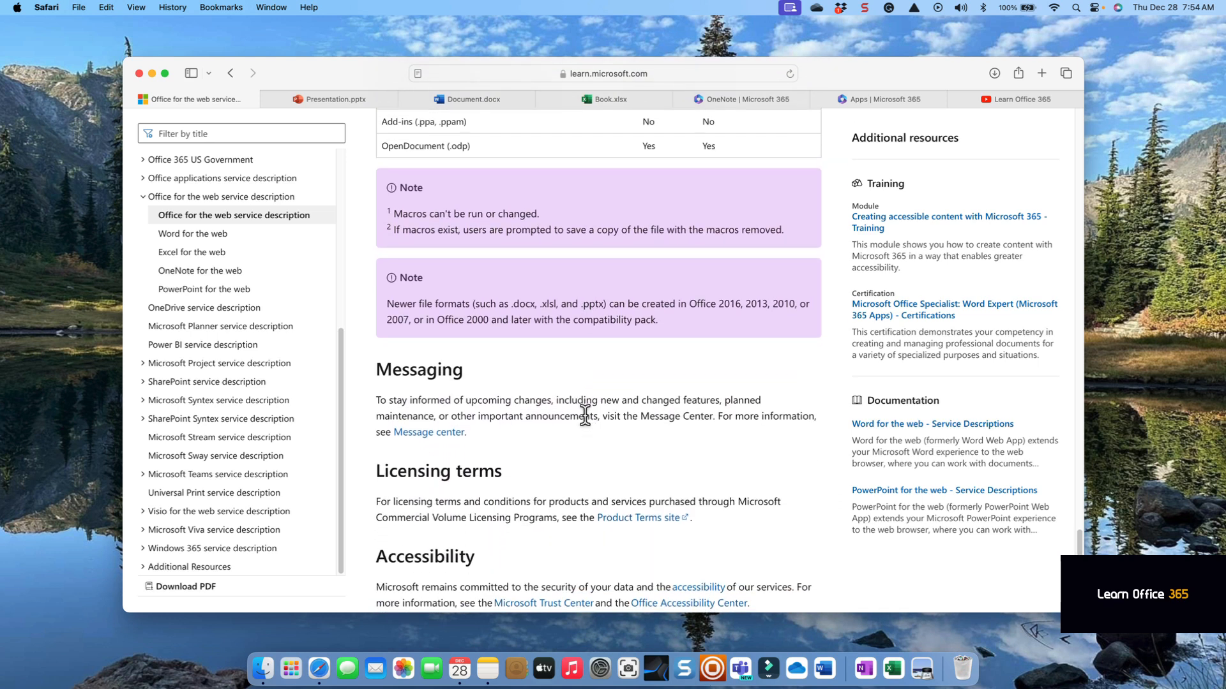
scroll("down", 3)
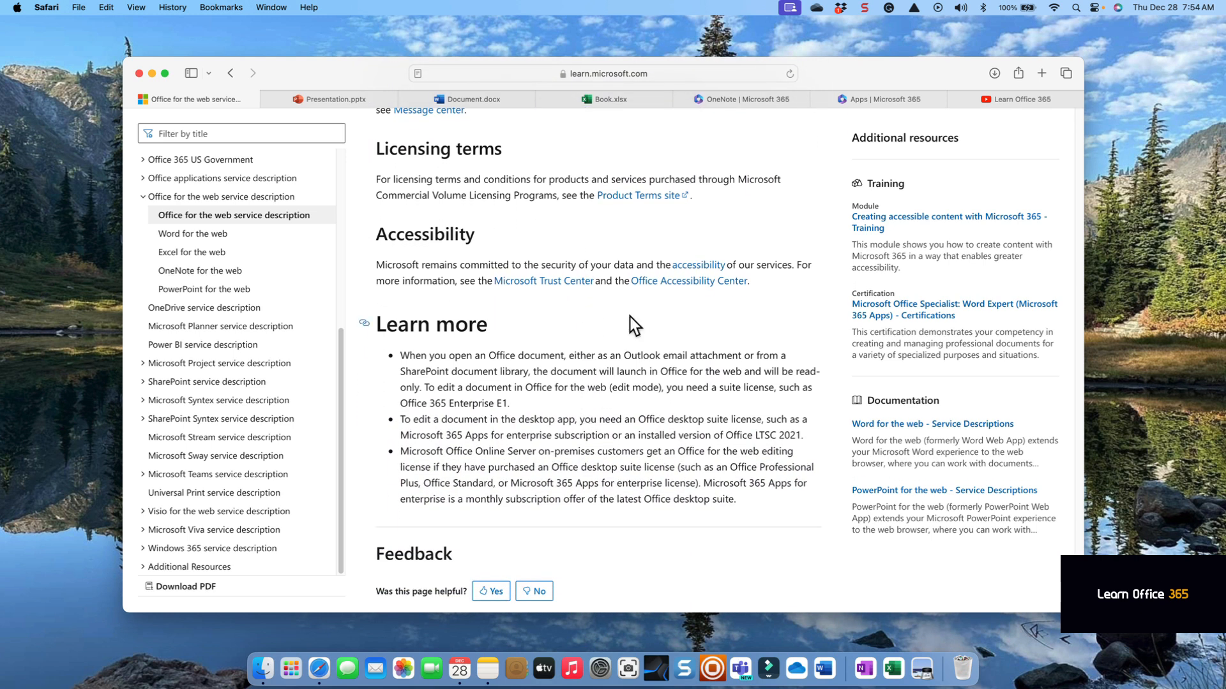
left_click(879, 99)
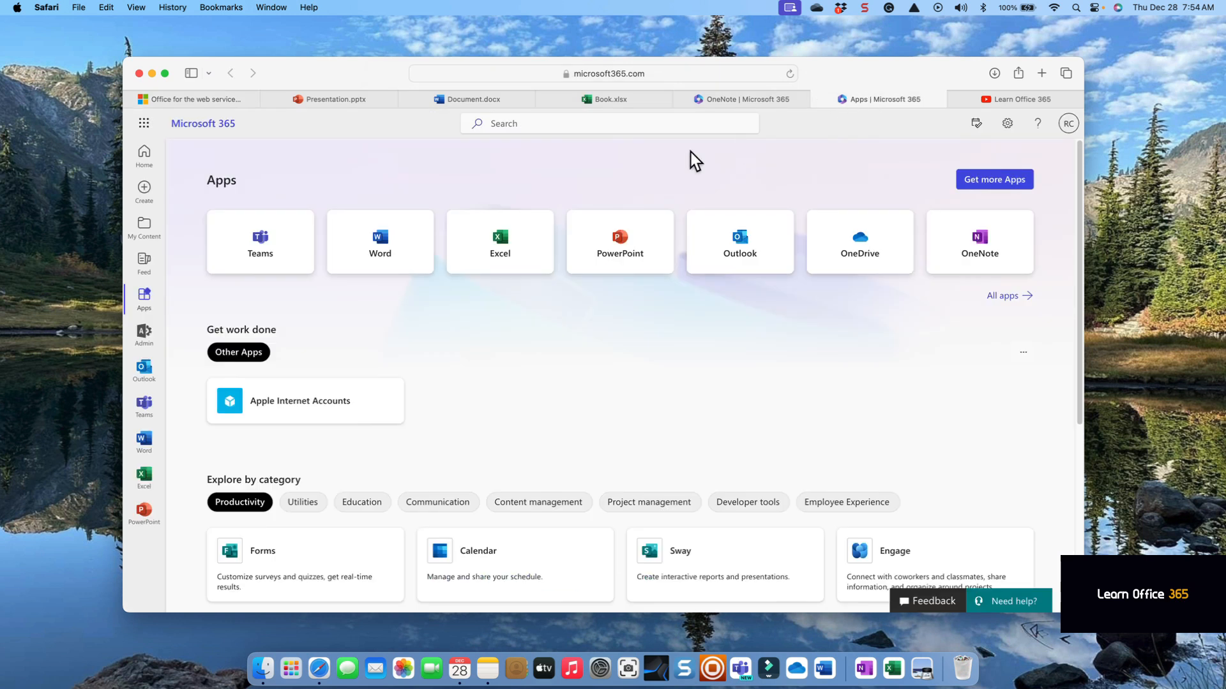